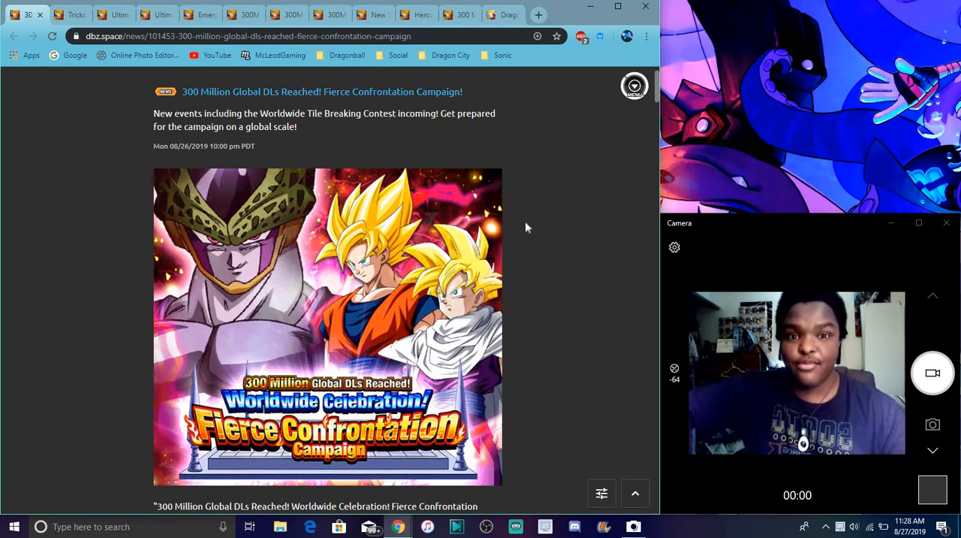
mouse_move(562, 248)
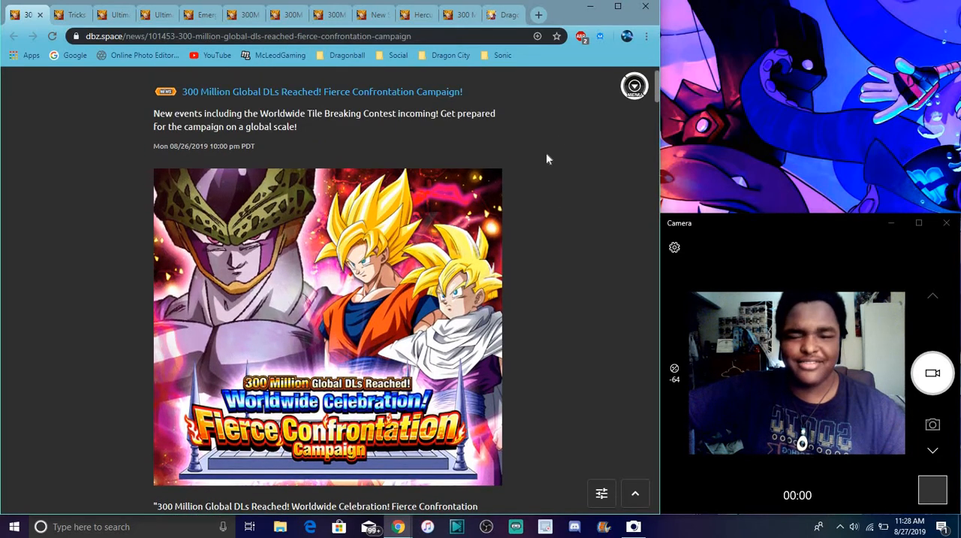
mouse_move(529, 203)
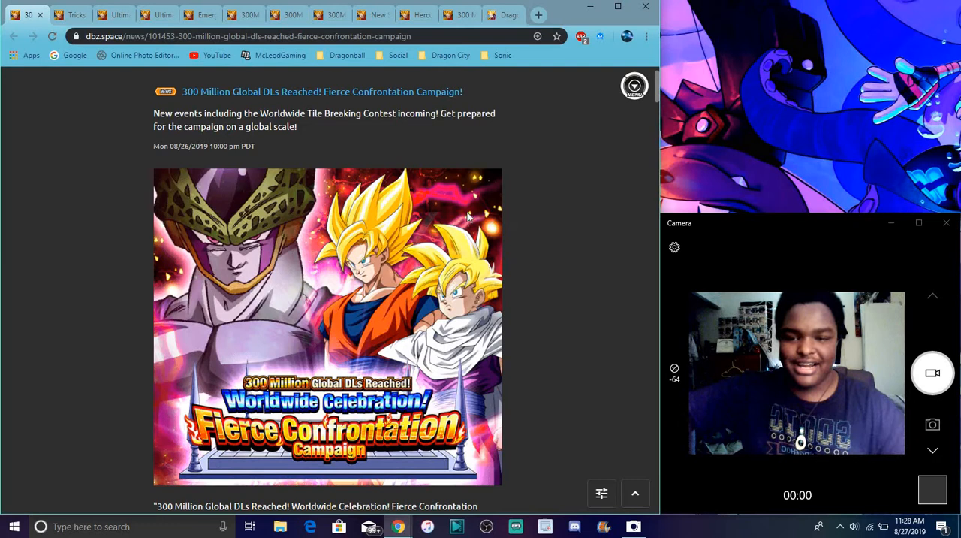
- Scroll past the intro to Event Details No. 1–3: Premium Movie, Login Bonus, Special Missions
scroll(down, 3)
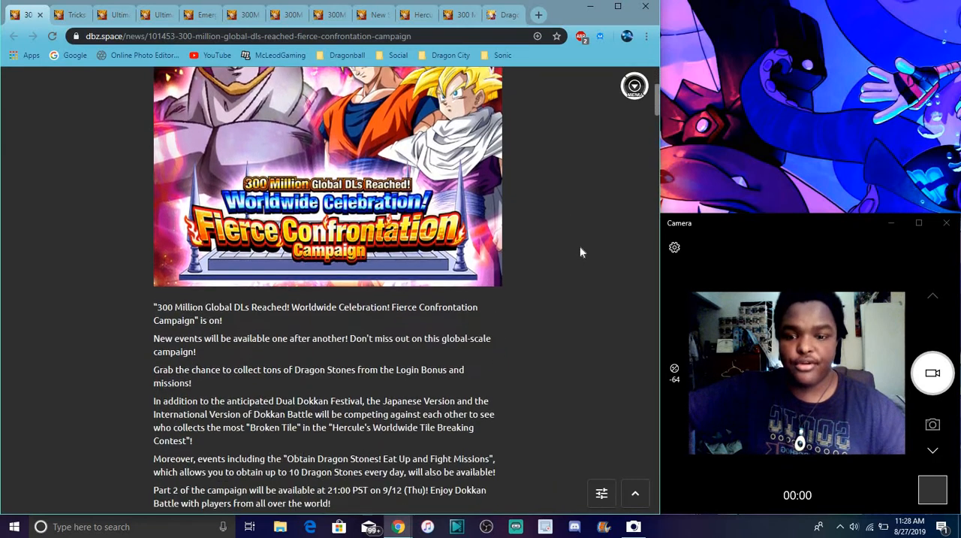
scroll(down, 3)
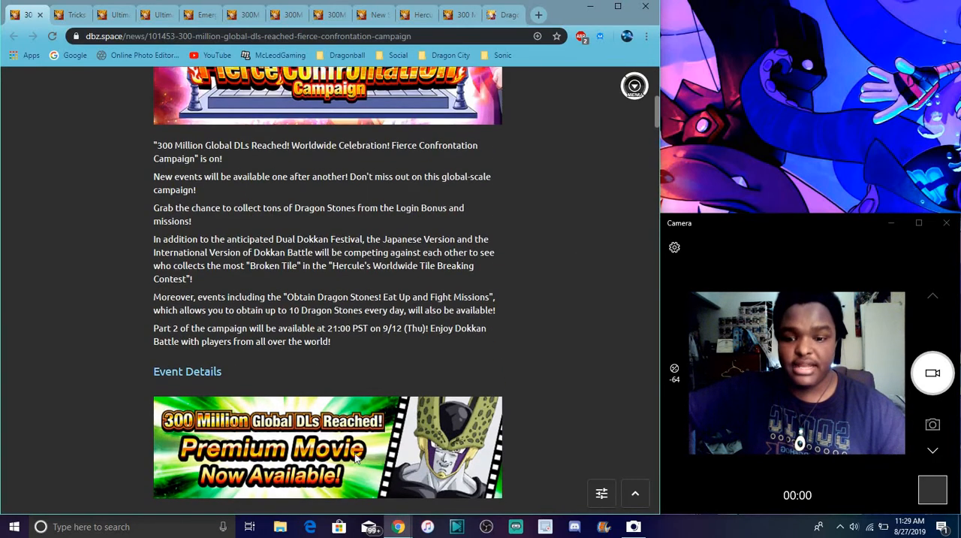
mouse_move(619, 255)
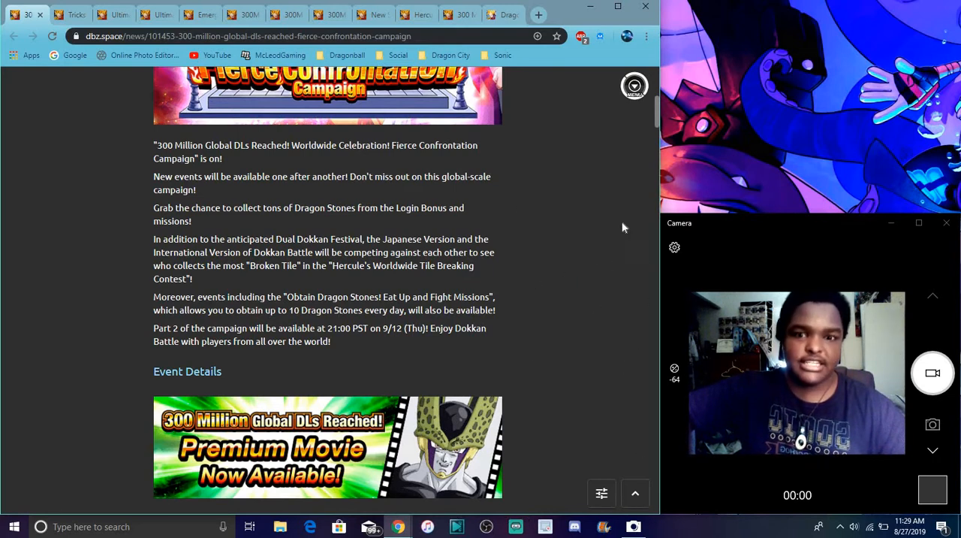
scroll(down, 3)
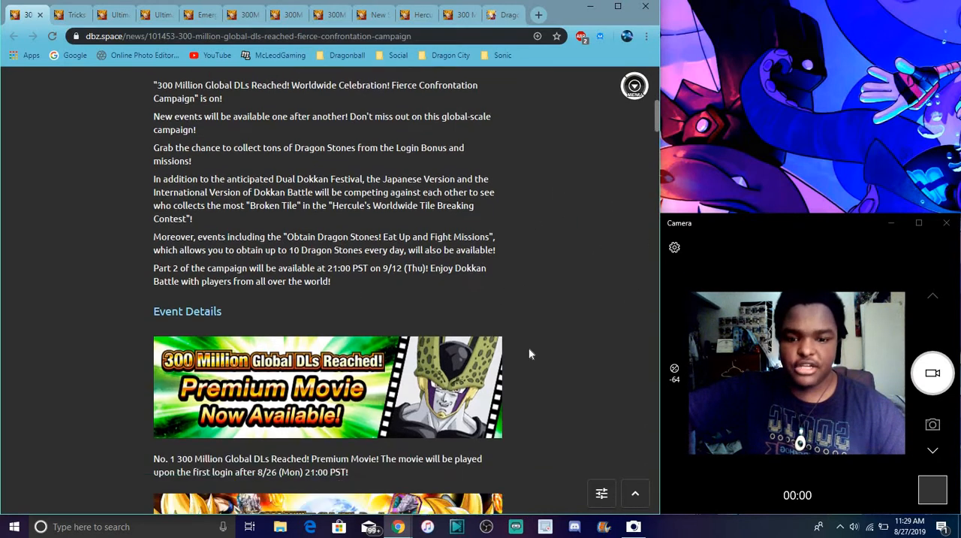
scroll(down, 3)
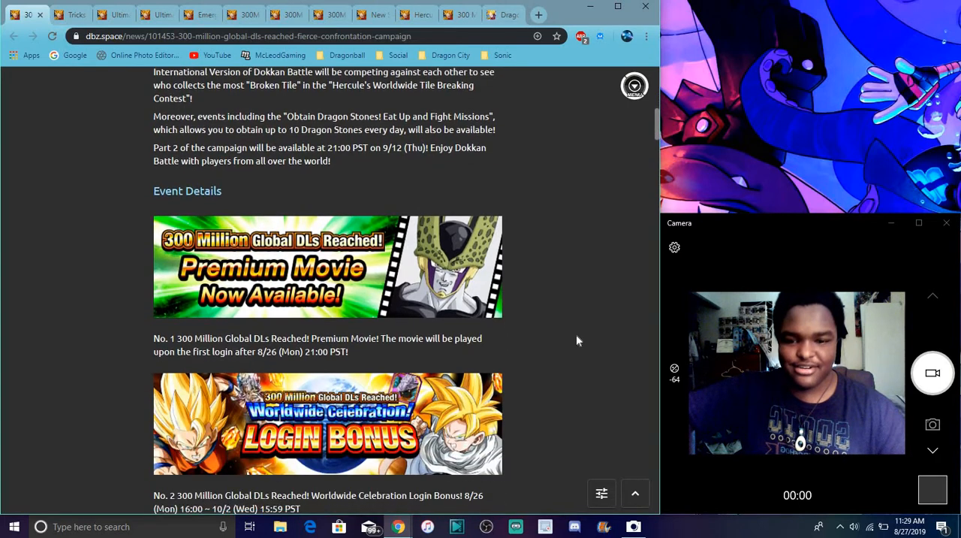
scroll(down, 3)
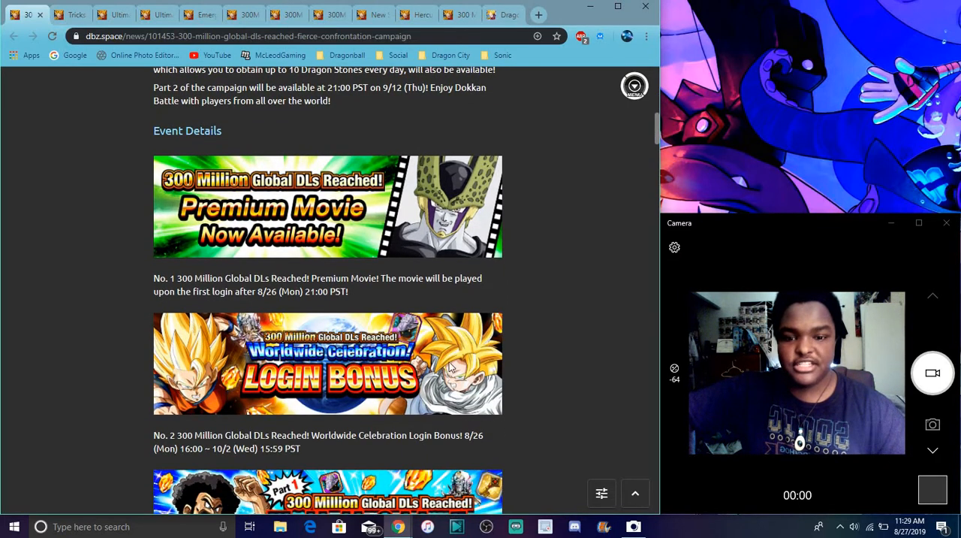
scroll(down, 3)
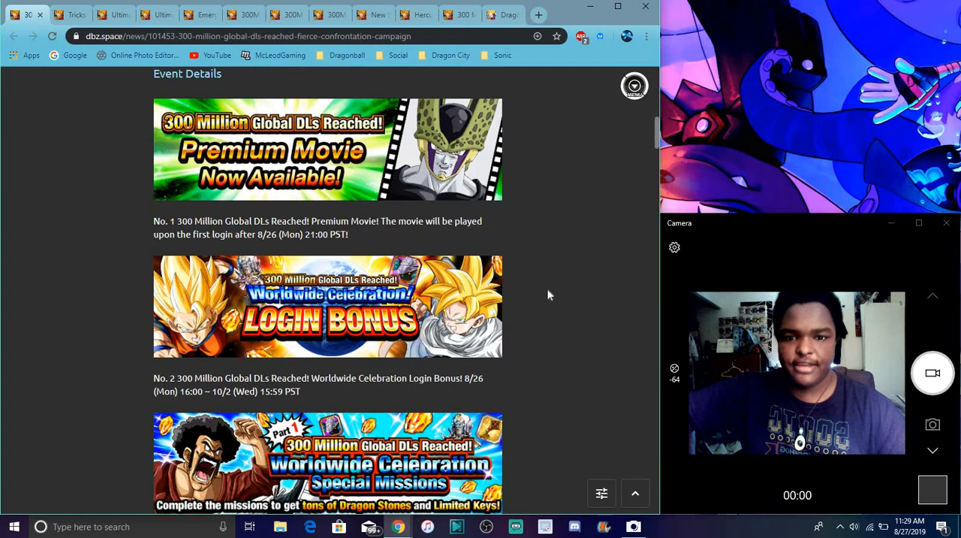
scroll(down, 3)
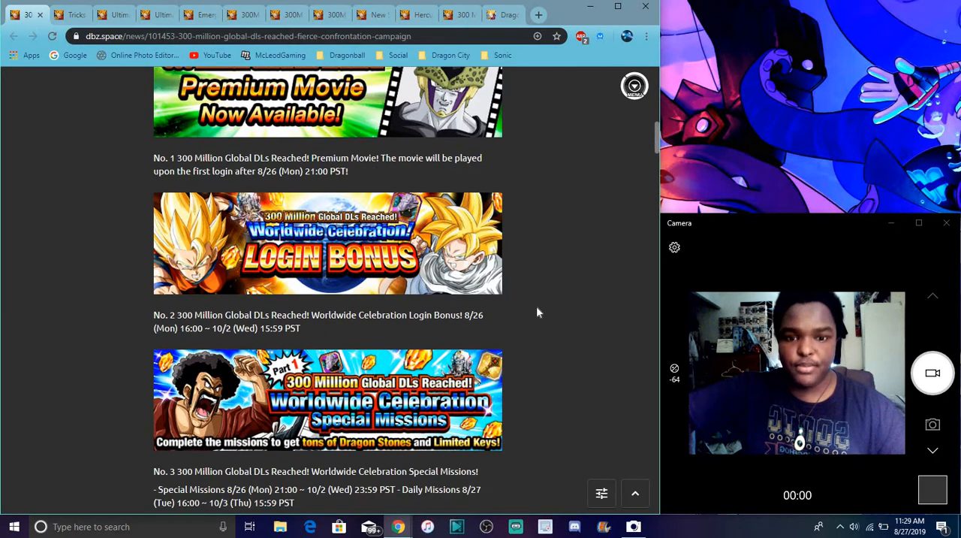
mouse_move(507, 309)
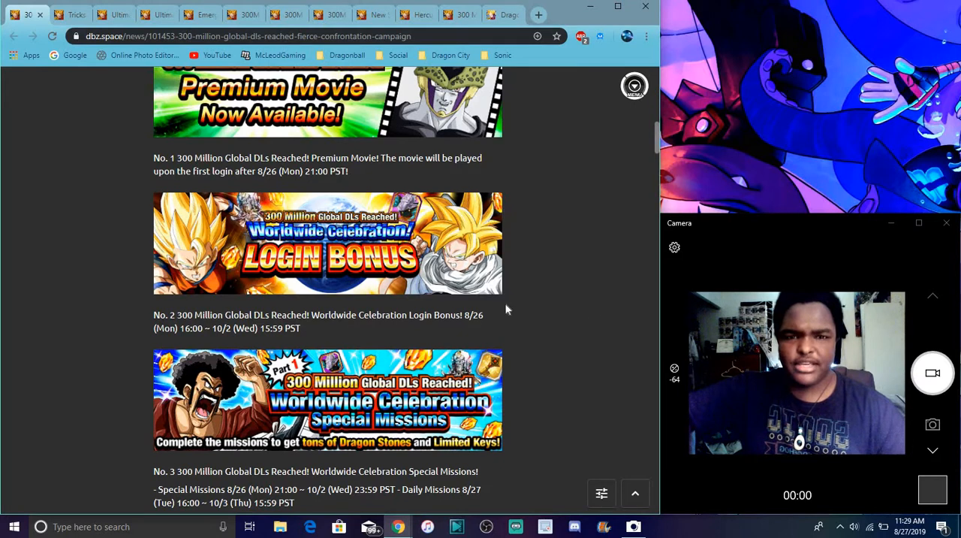
mouse_move(585, 266)
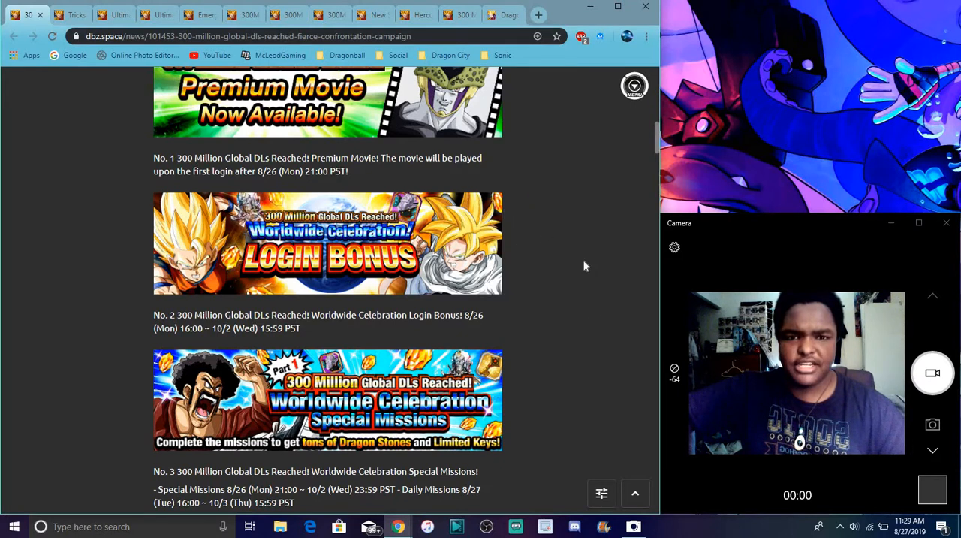
mouse_move(585, 305)
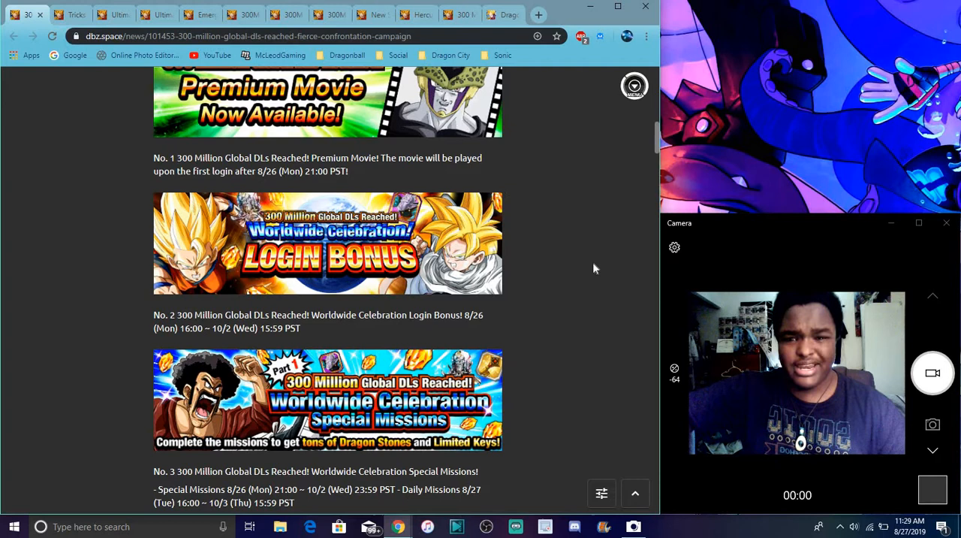
- Scroll on to entries No. 4–6: Dokkan Festival and both Tile Breaking events
scroll(down, 3)
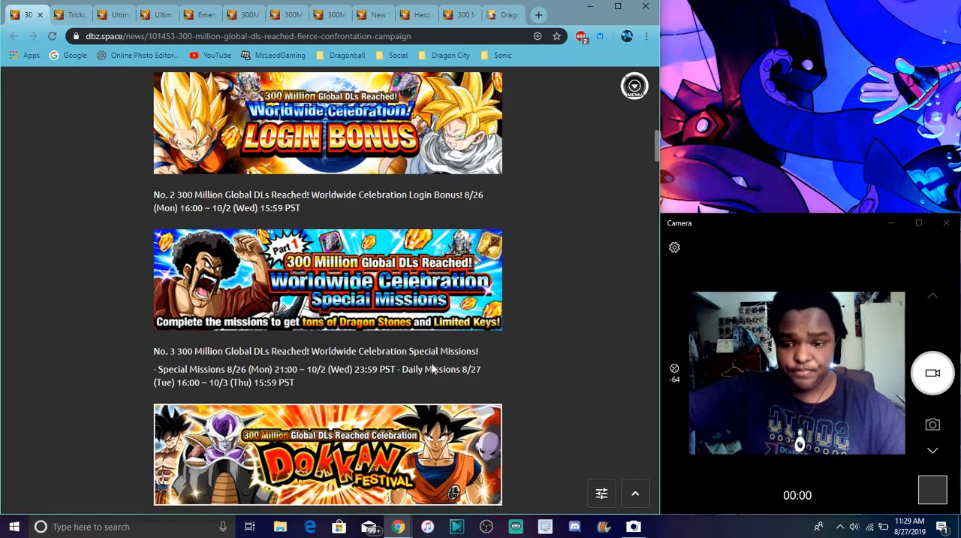
scroll(down, 3)
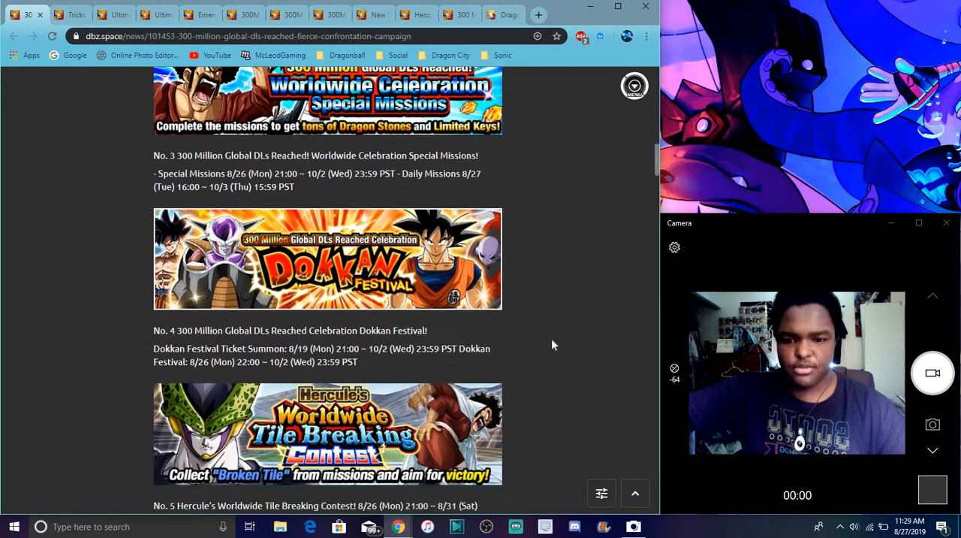
scroll(down, 3)
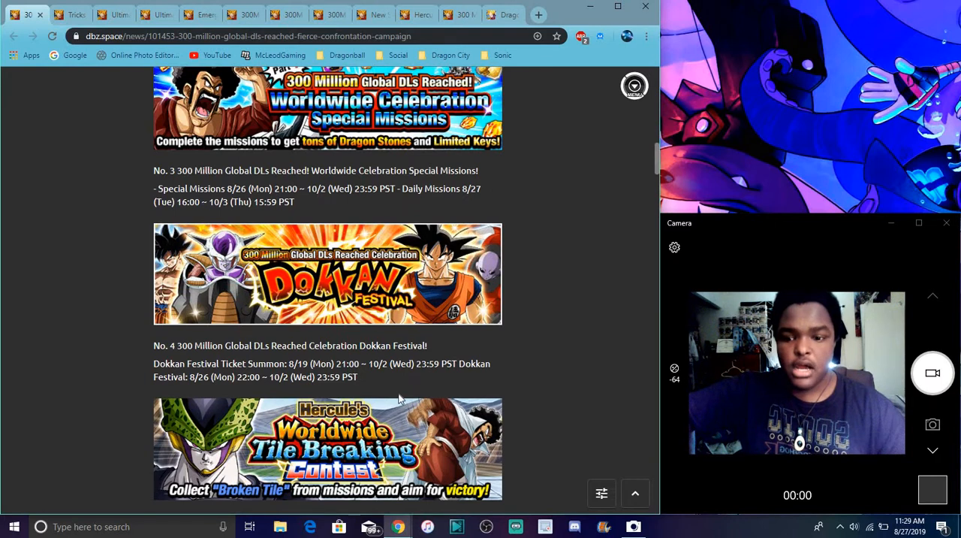
mouse_move(433, 385)
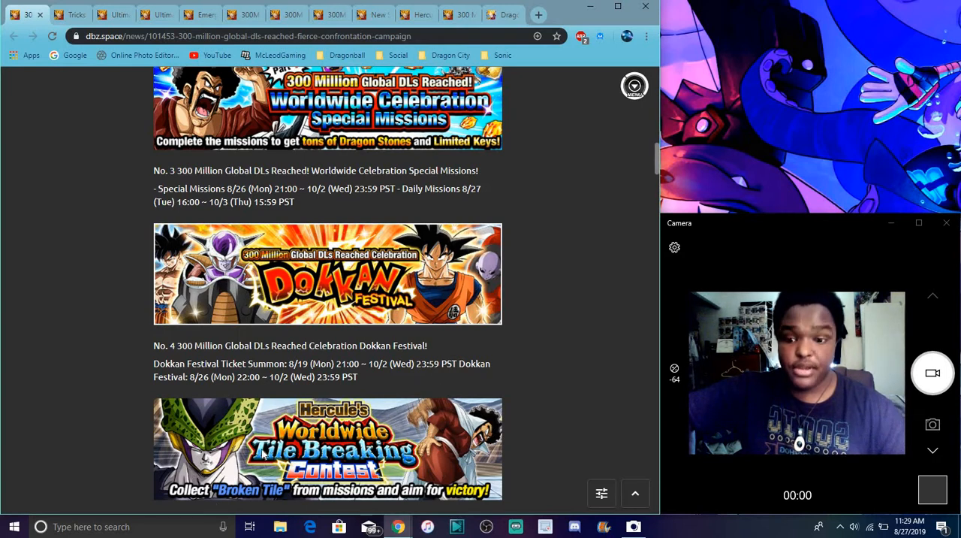
mouse_move(496, 453)
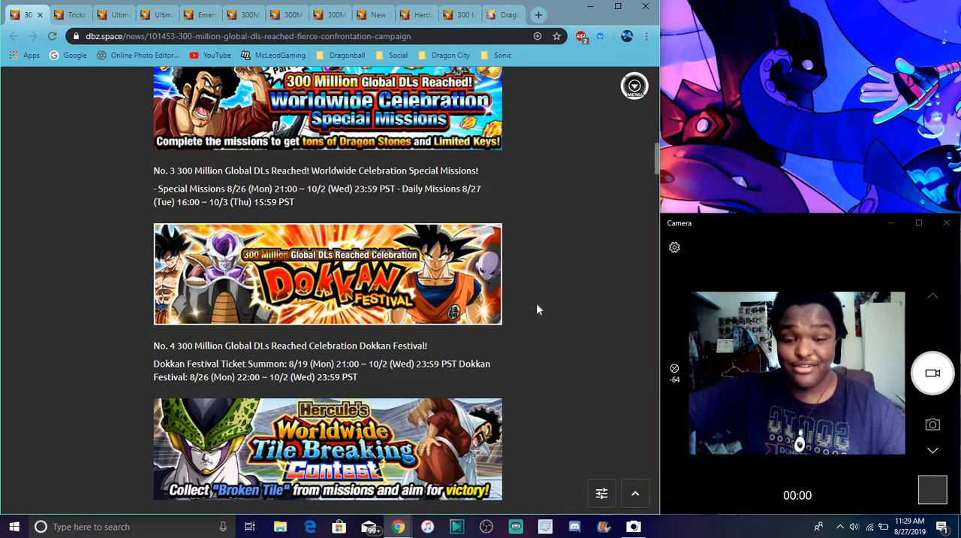
scroll(down, 3)
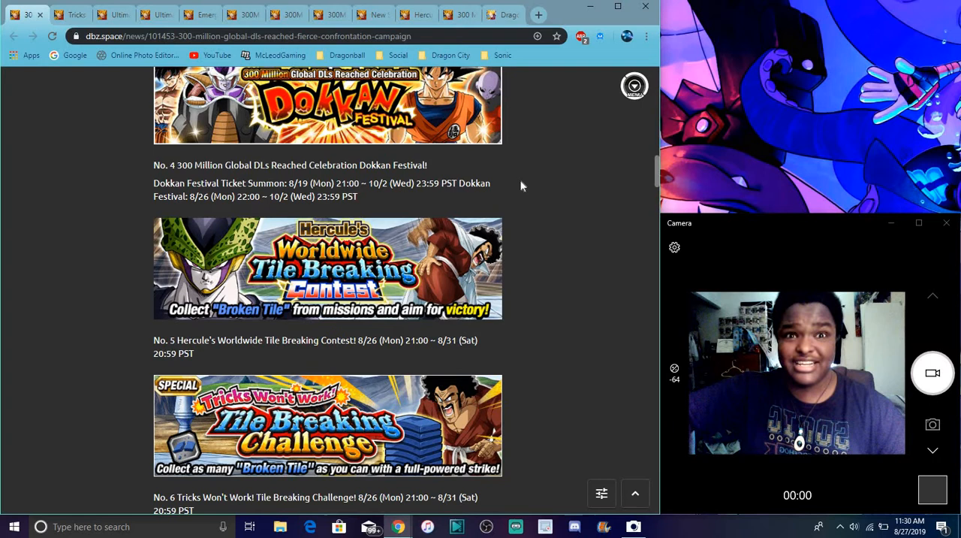
- Scroll through Eat Up and Fight Missions until the No. 8 Dual Dokkan Festival banner shows
scroll(down, 3)
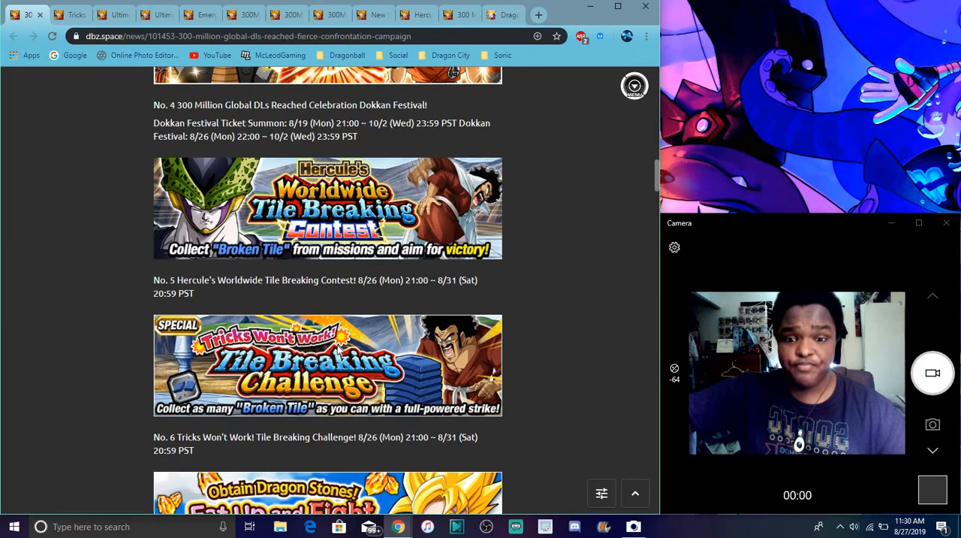
mouse_move(404, 383)
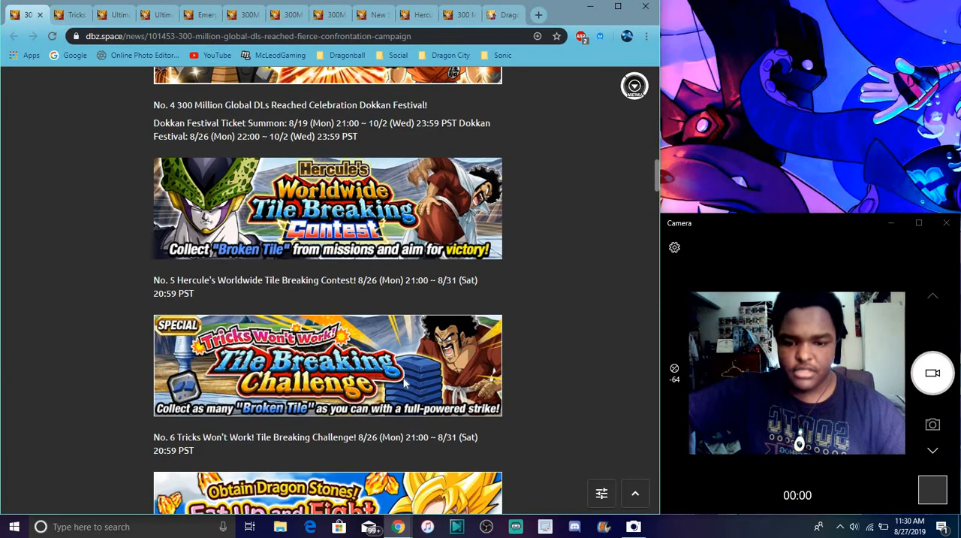
scroll(down, 3)
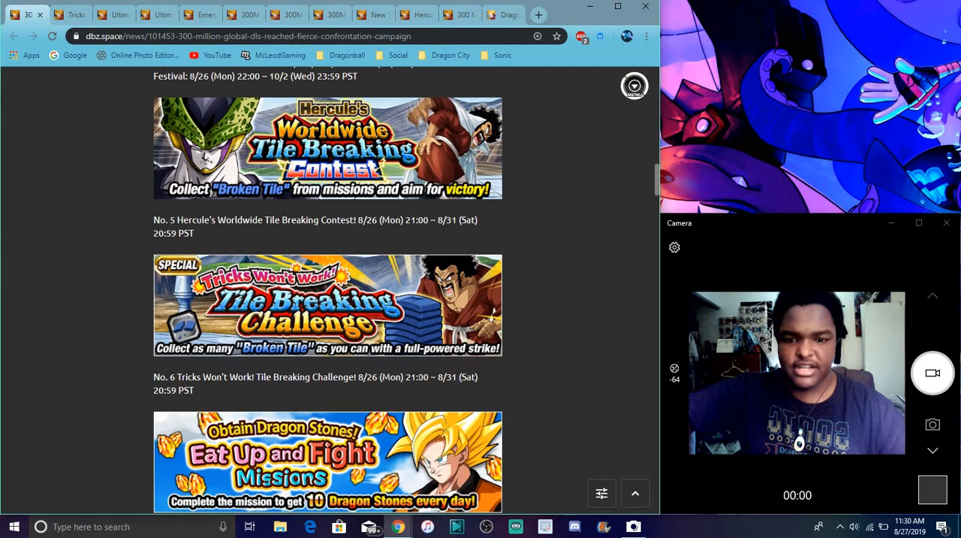
scroll(down, 3)
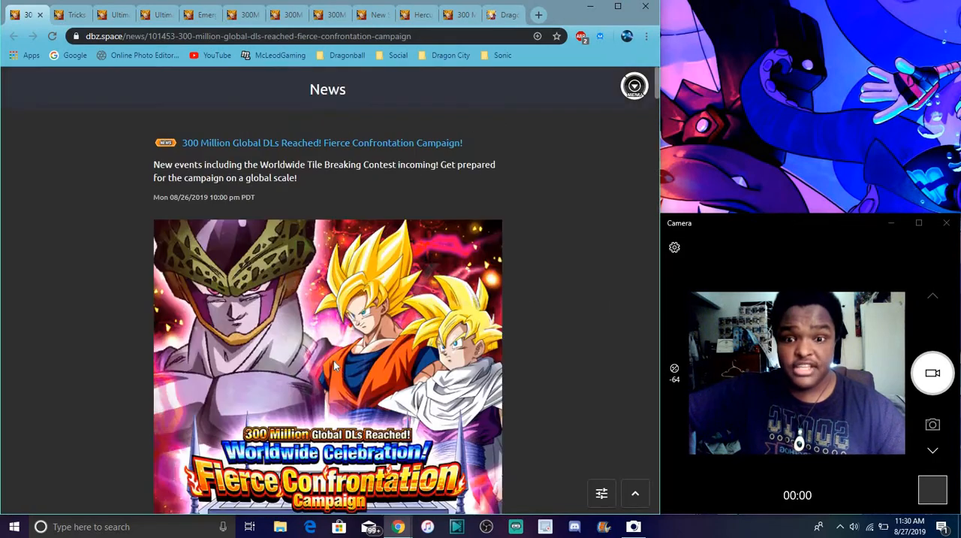
scroll(down, 3)
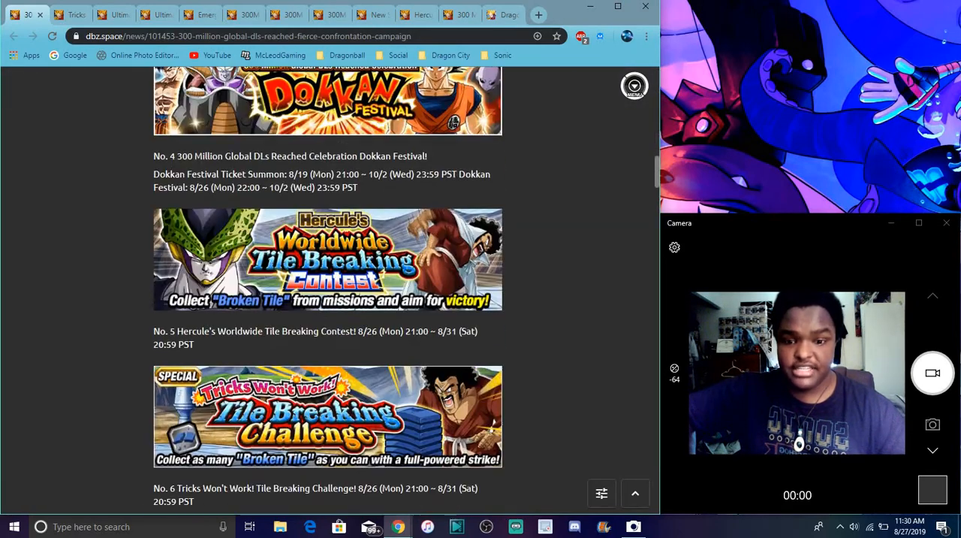
scroll(down, 3)
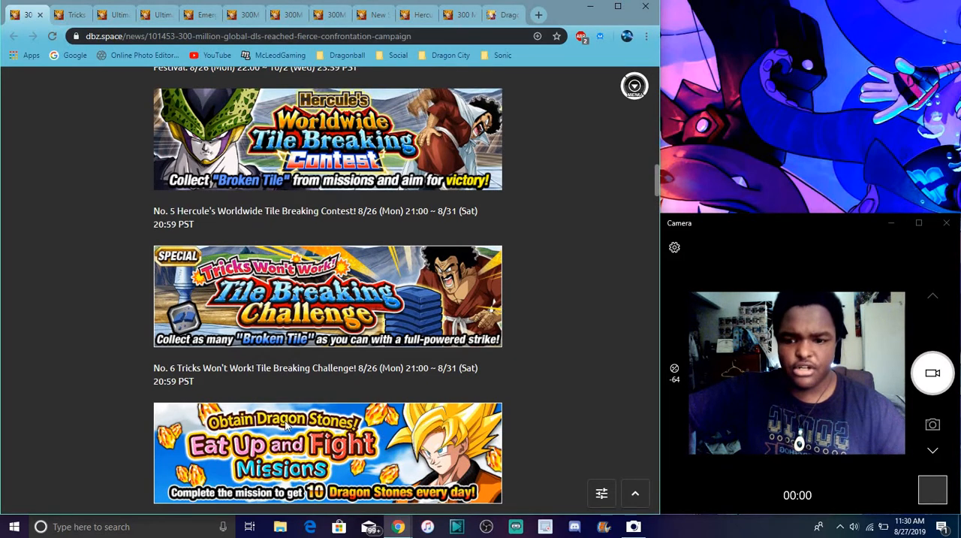
mouse_move(557, 397)
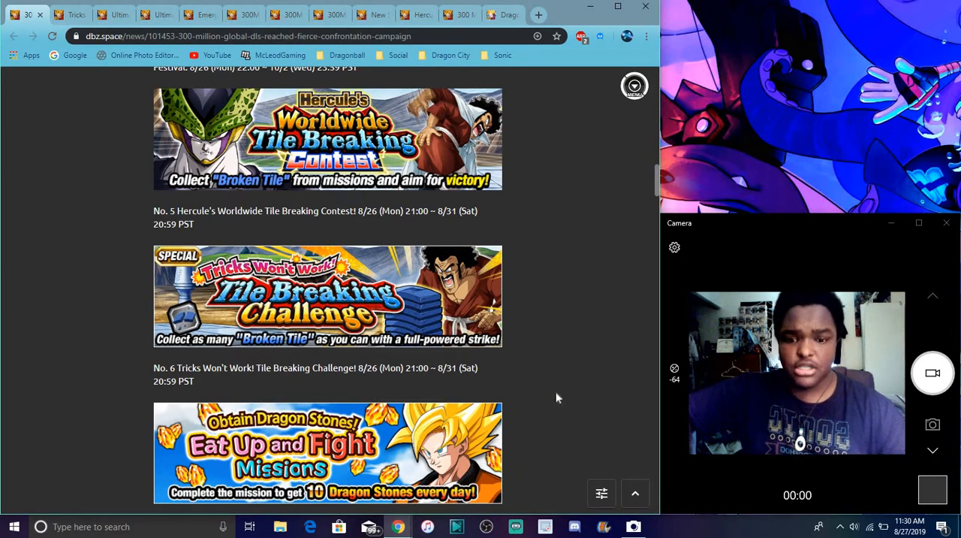
scroll(down, 3)
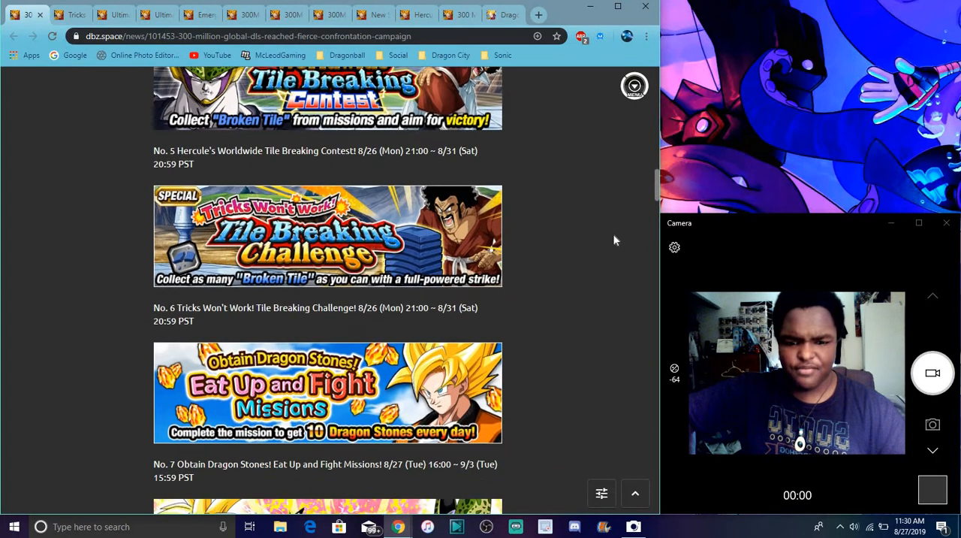
scroll(down, 3)
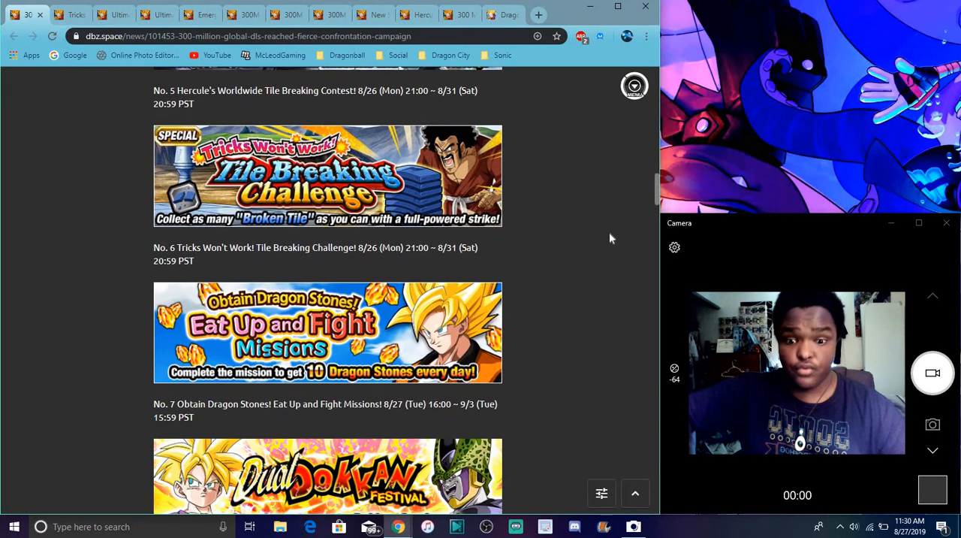
scroll(down, 3)
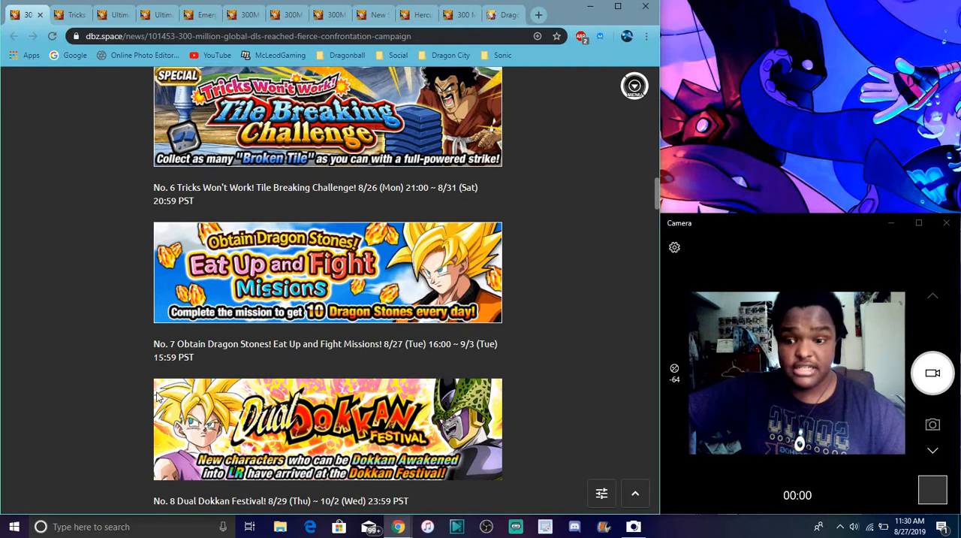
- Scroll past No. 8 to the No. 9 New Dokkan Event and Gohan (Youth) banner
scroll(down, 3)
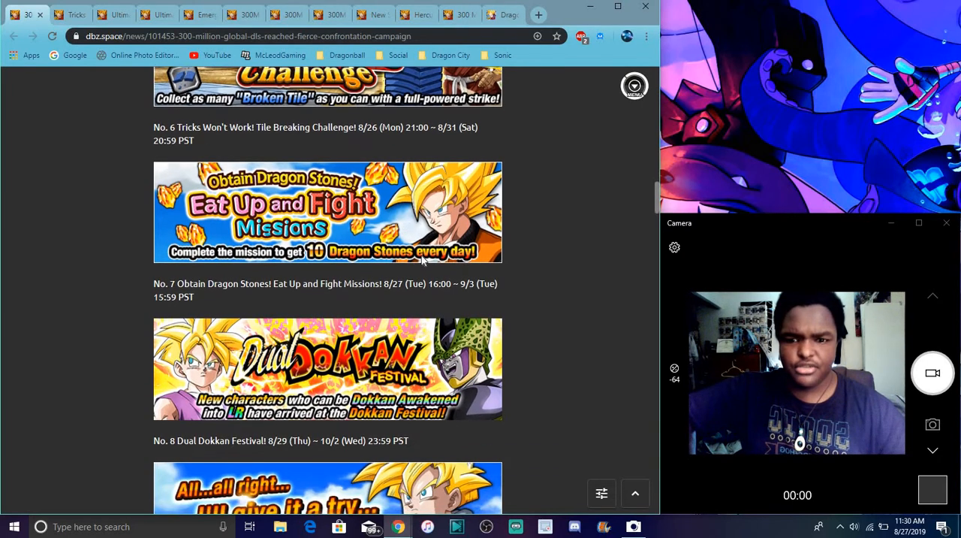
scroll(down, 3)
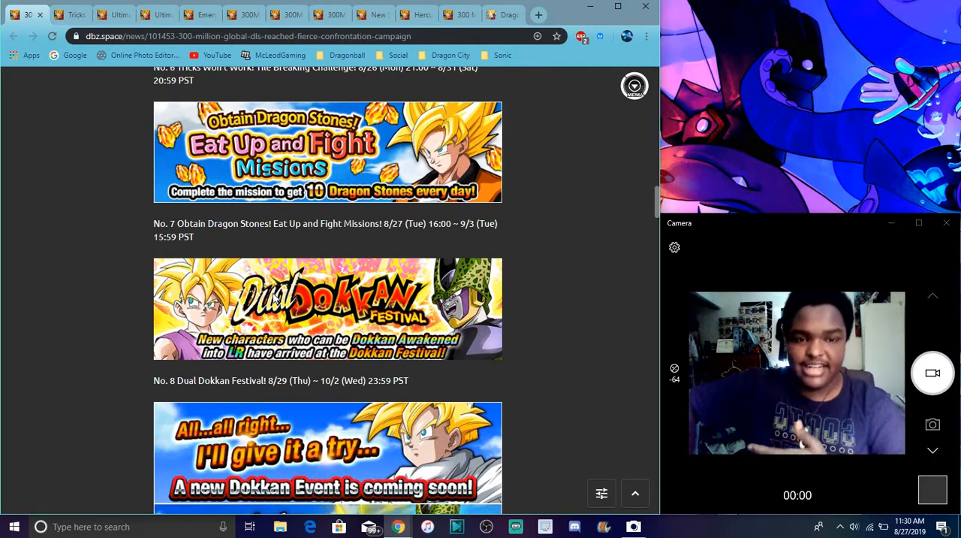
mouse_move(621, 254)
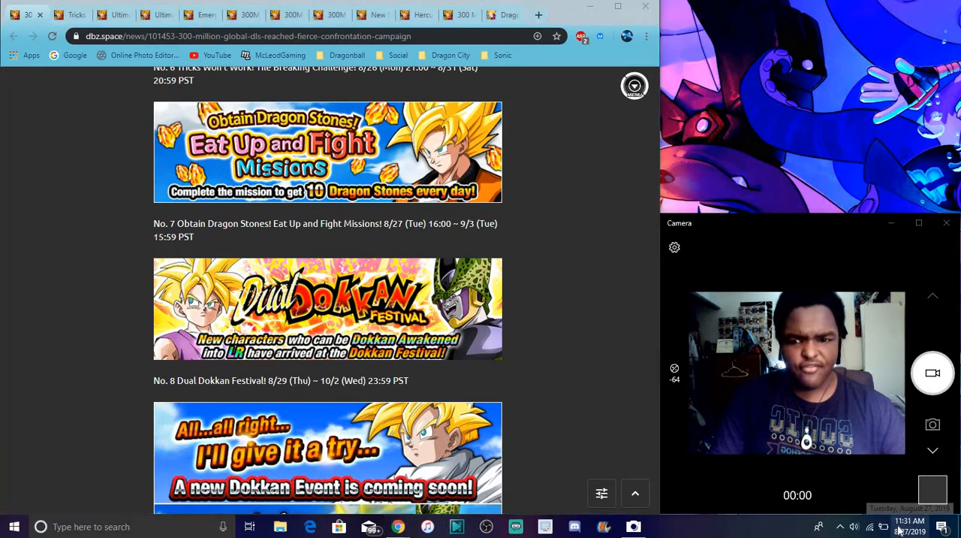
click(910, 526)
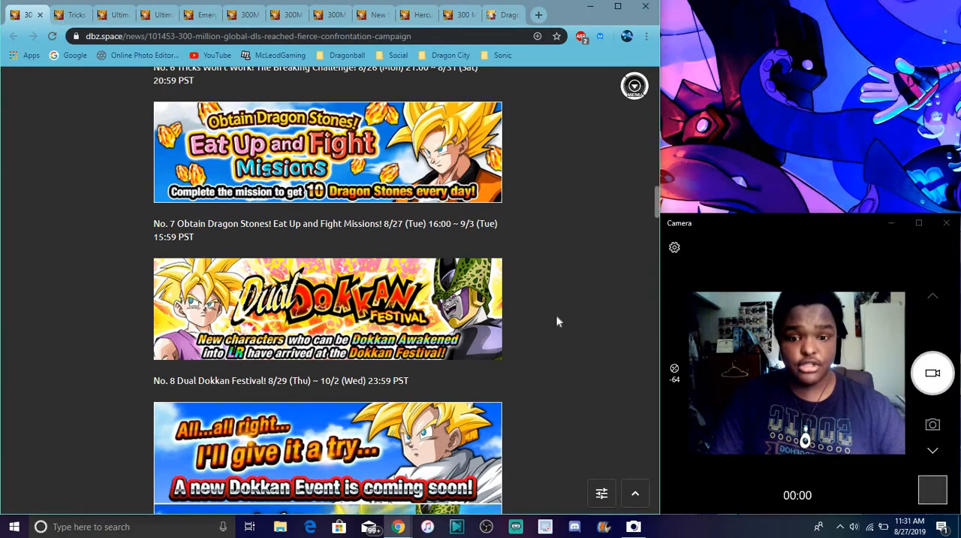
scroll(down, 3)
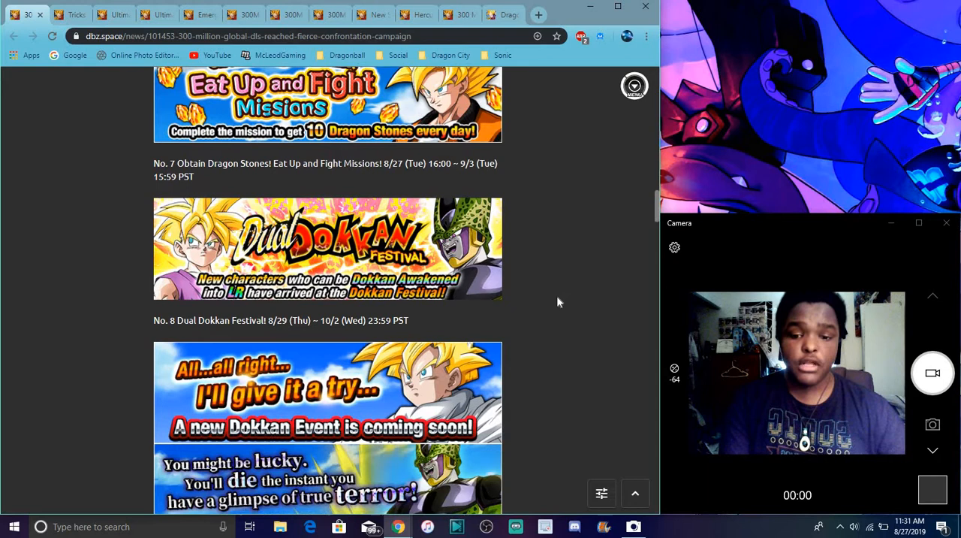
scroll(down, 3)
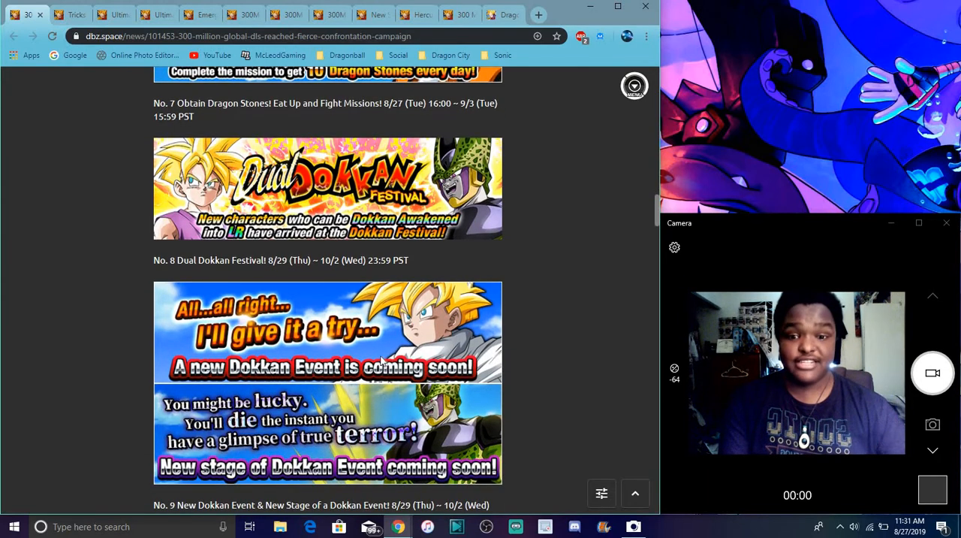
mouse_move(540, 351)
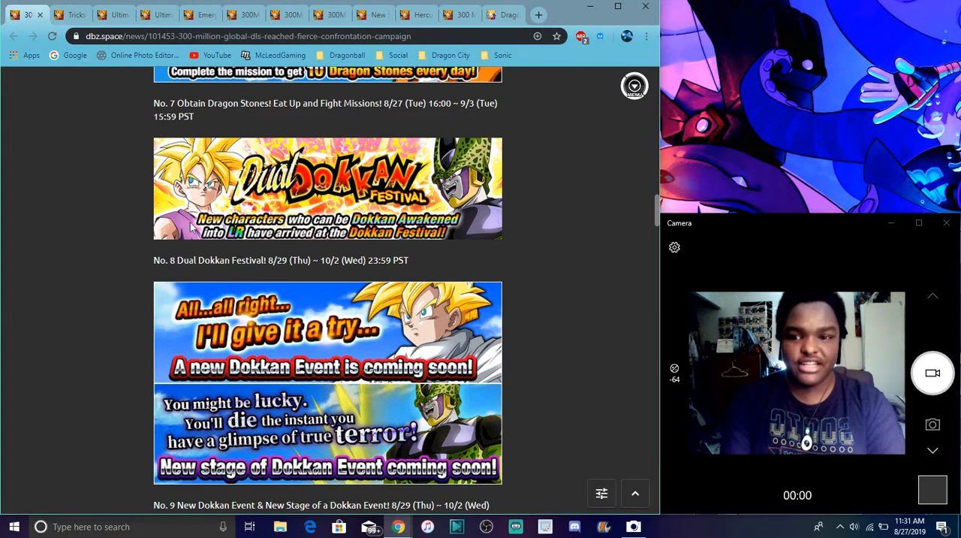
mouse_move(580, 215)
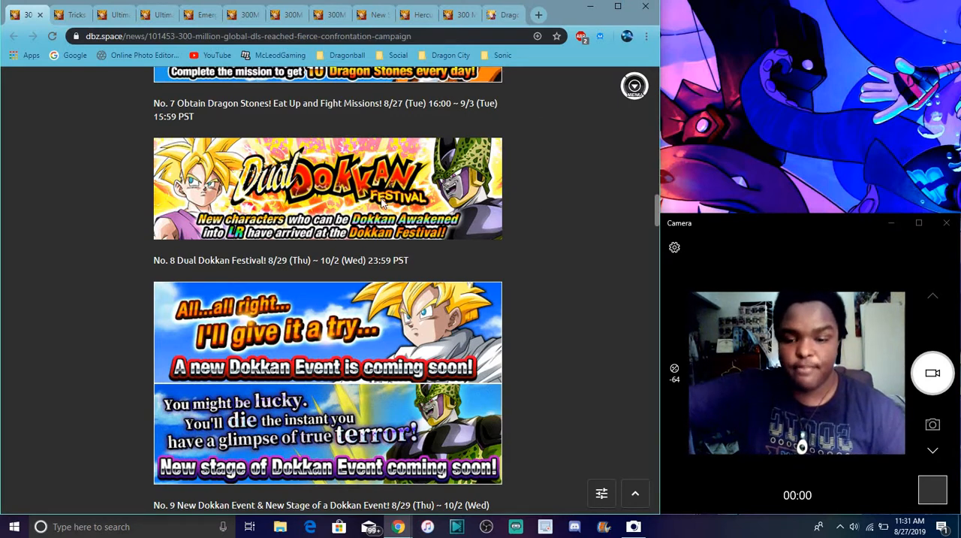
scroll(down, 3)
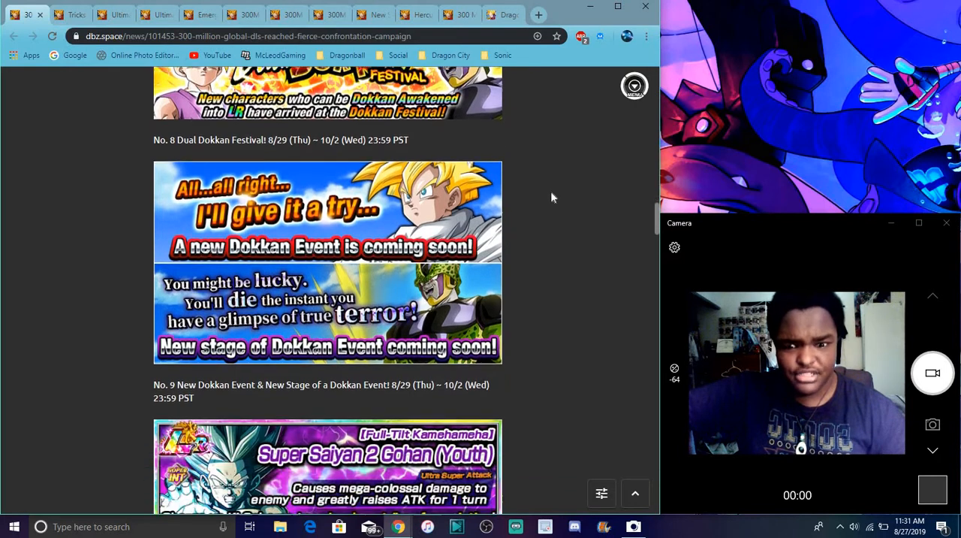
- Scroll through Dragon Stone discounts to No. 12–13, Select Characters Festival and Mysterious Monster Cell
scroll(down, 3)
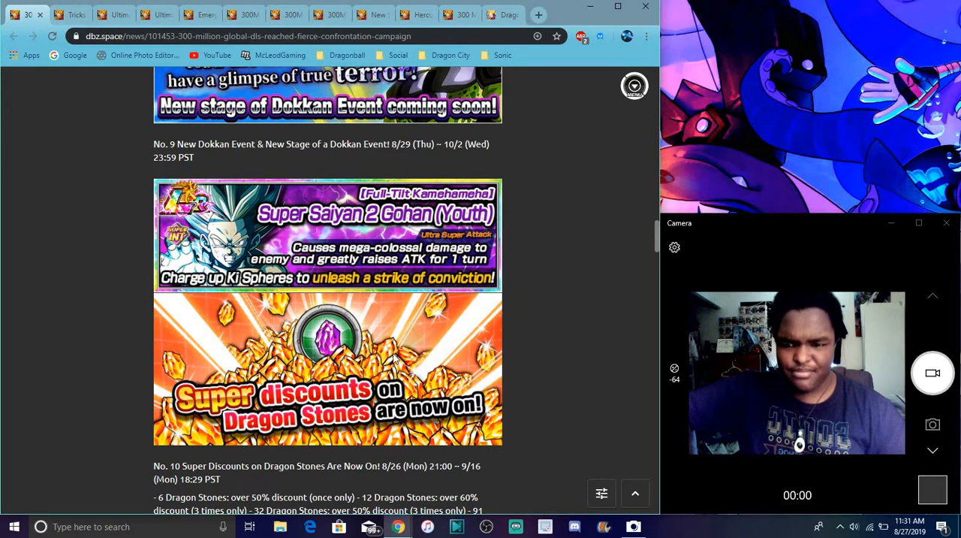
scroll(down, 3)
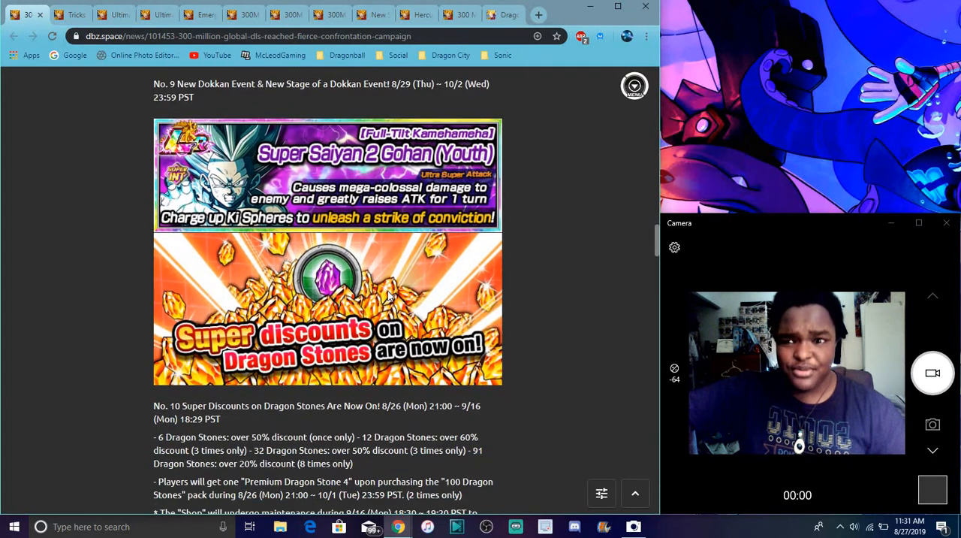
scroll(down, 3)
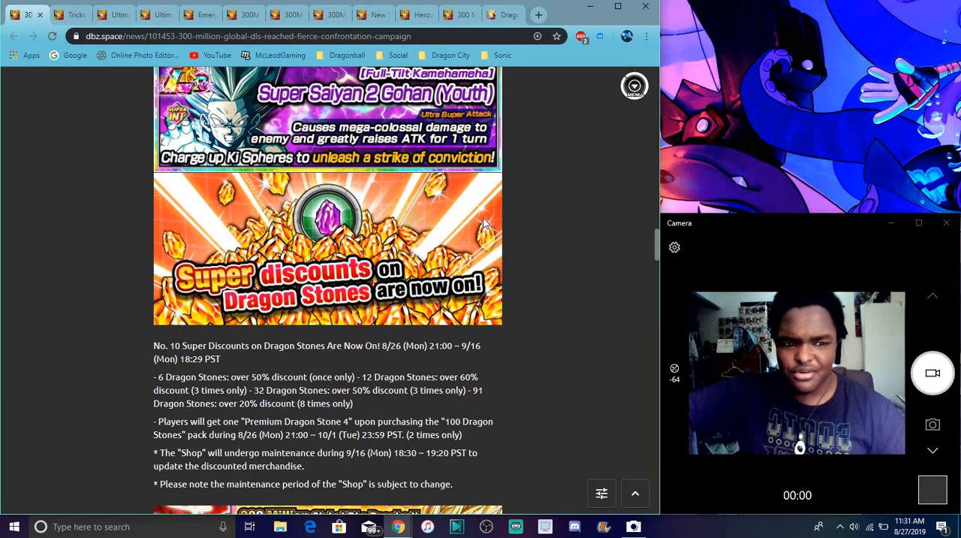
scroll(down, 3)
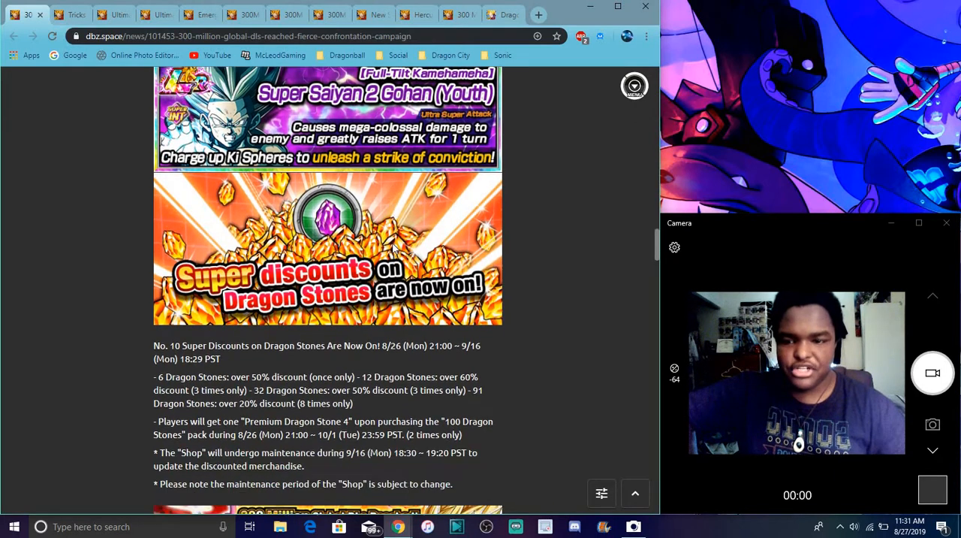
scroll(down, 3)
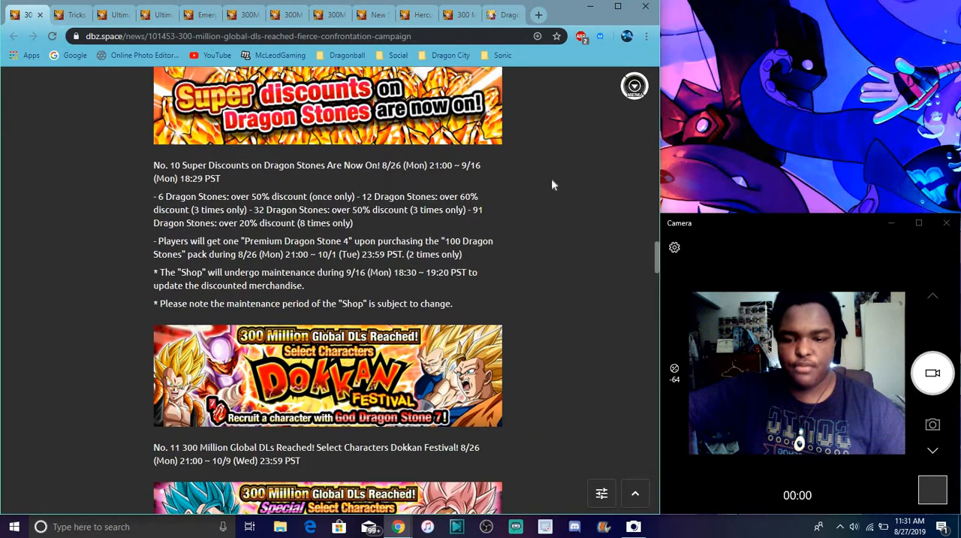
scroll(down, 3)
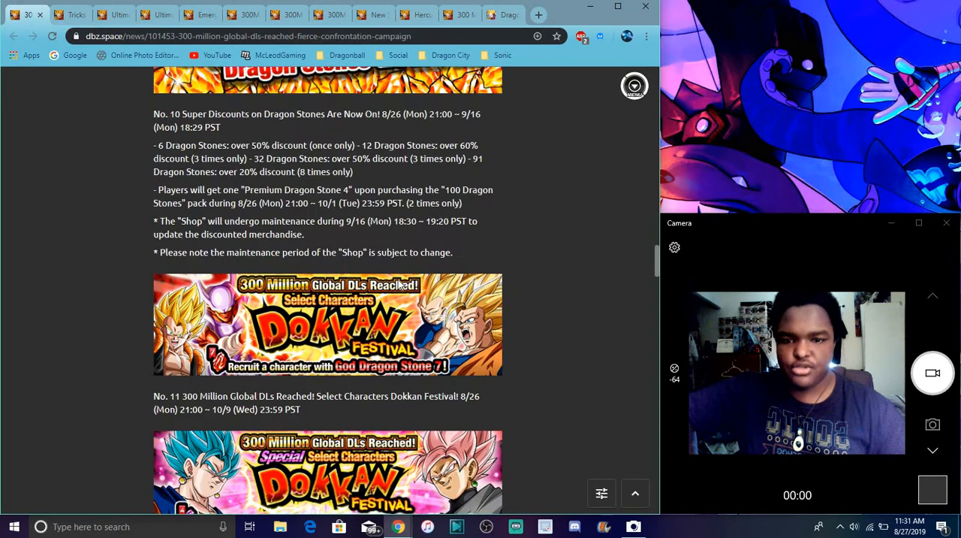
scroll(down, 3)
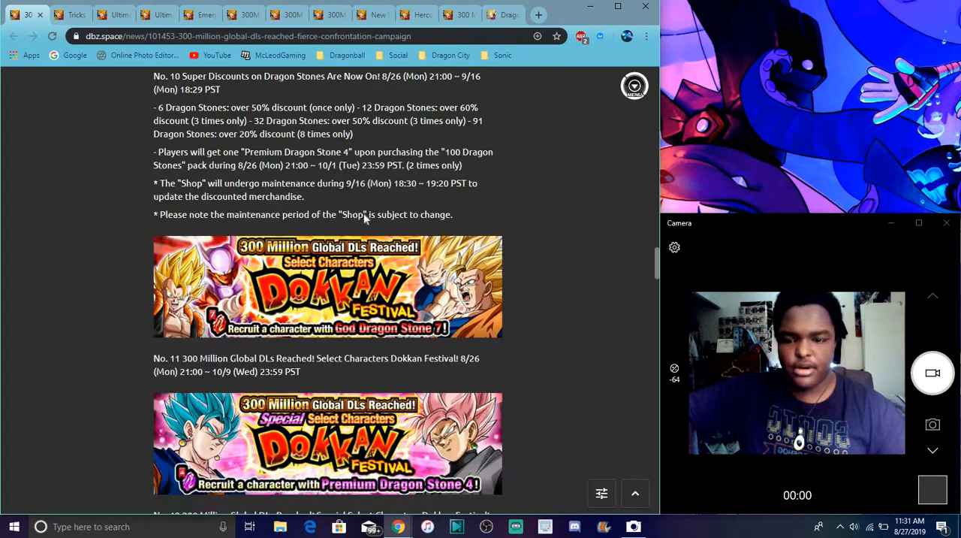
scroll(down, 3)
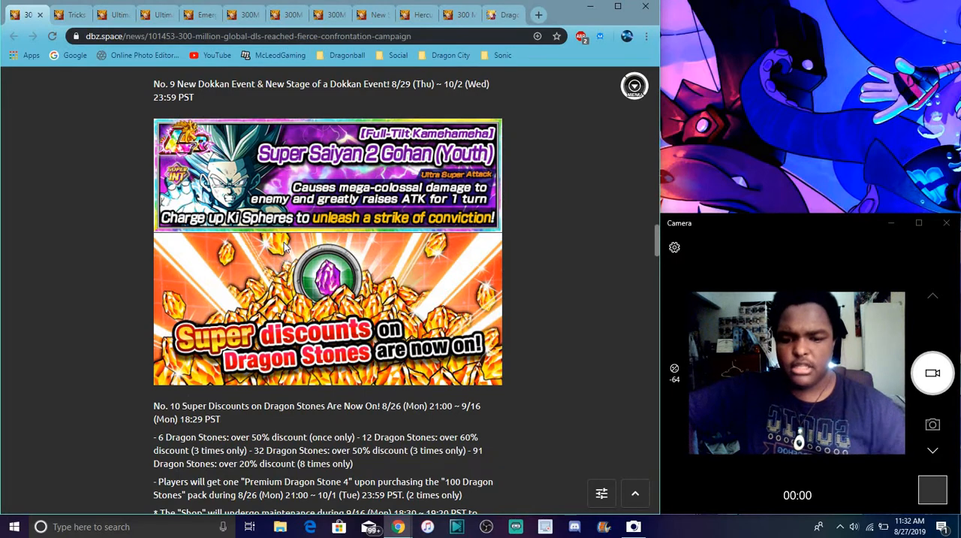
scroll(down, 3)
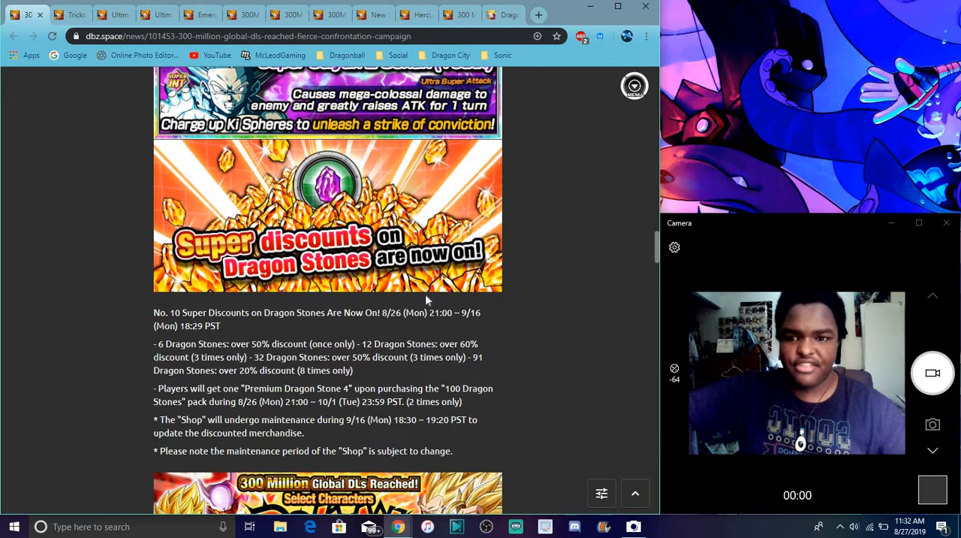
scroll(down, 3)
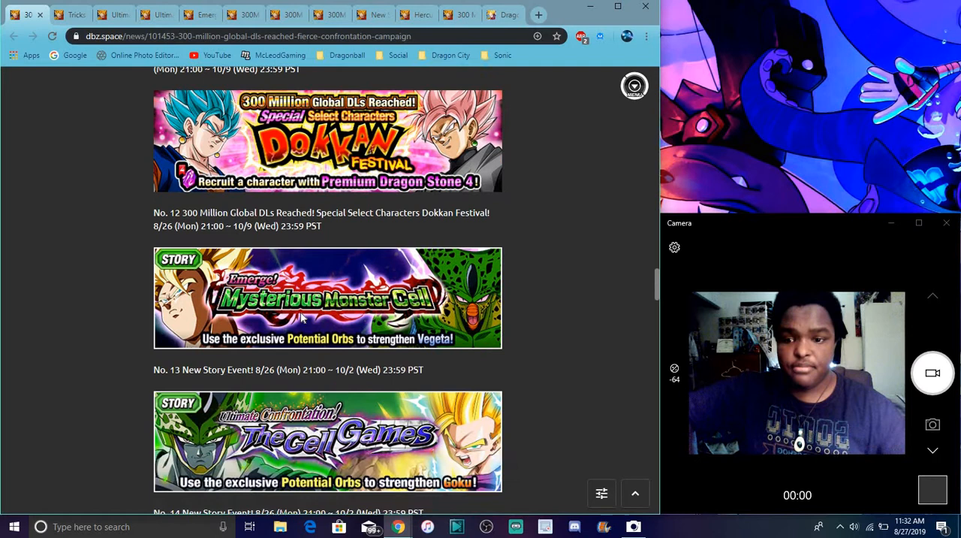
- Scroll past the Cell Games and Chamber of Spirit and Time entries to Super Battle Road and Boss Rush
scroll(down, 3)
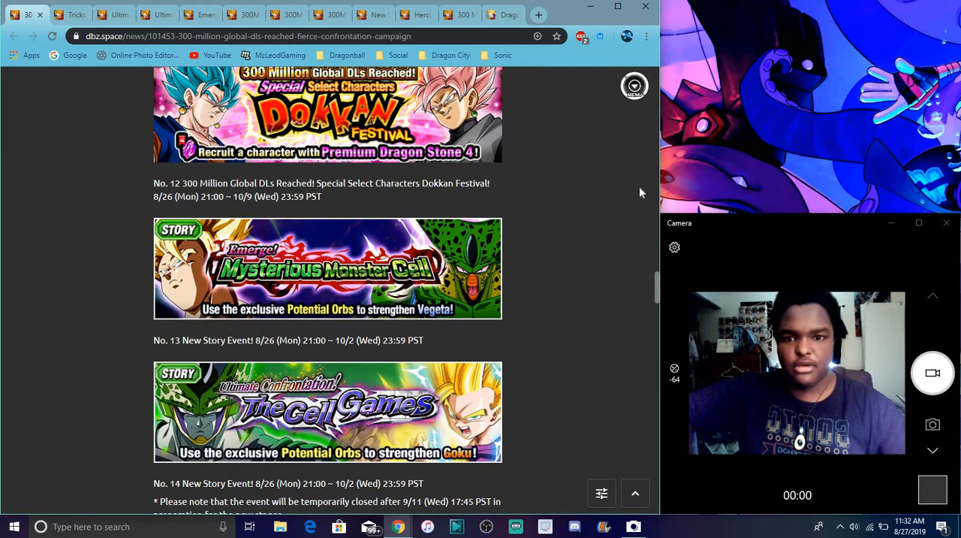
scroll(down, 3)
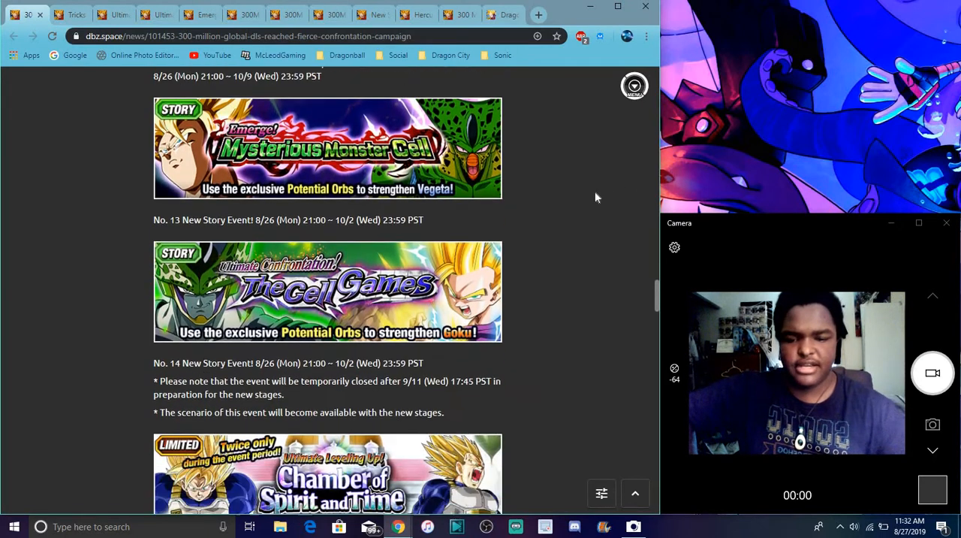
scroll(down, 3)
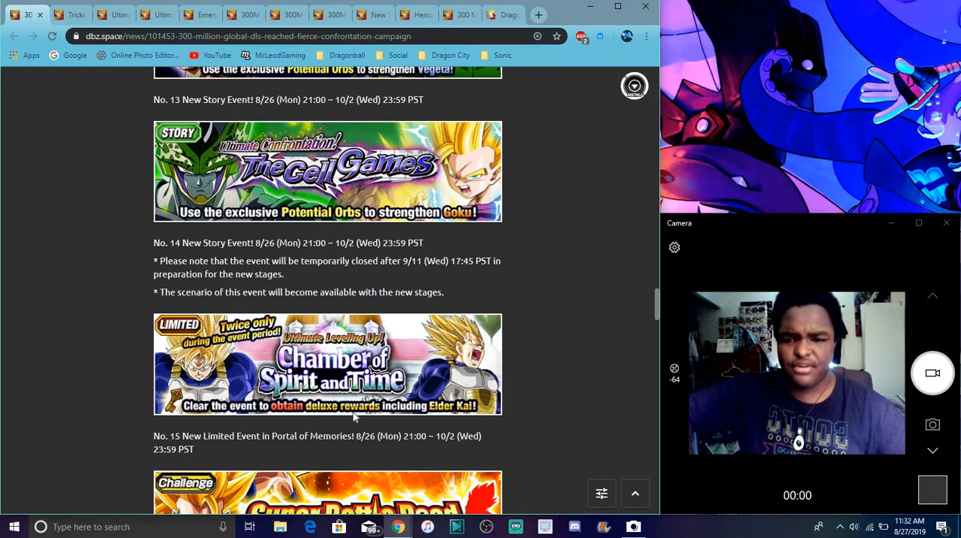
mouse_move(508, 281)
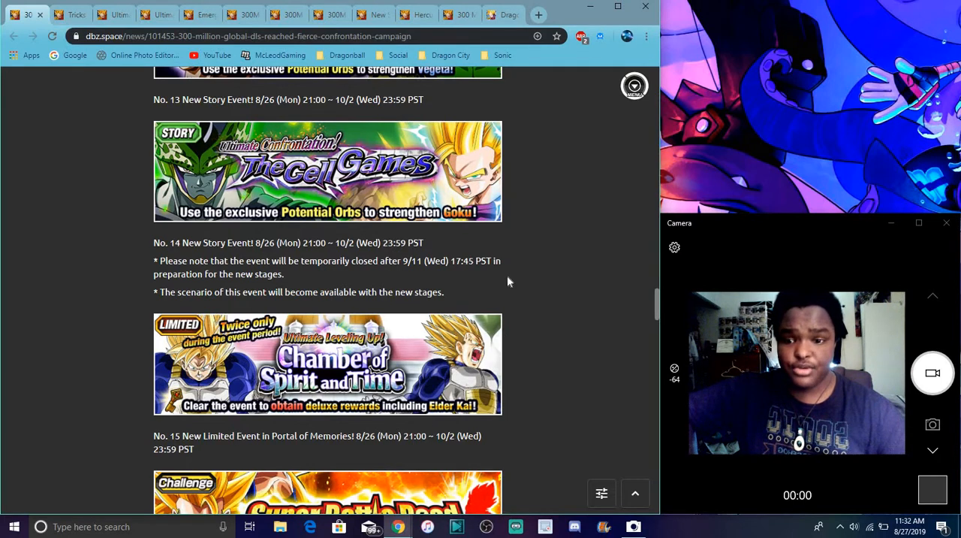
scroll(down, 3)
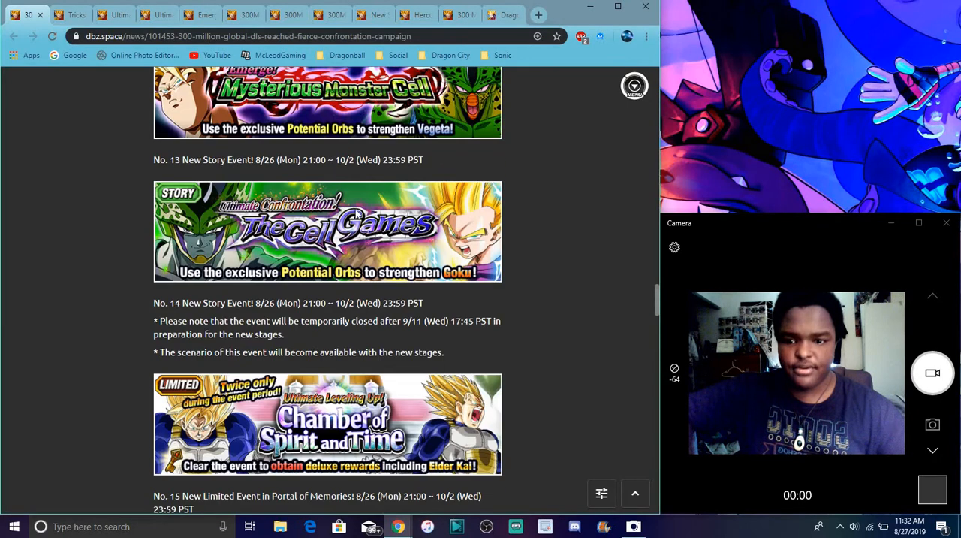
scroll(down, 3)
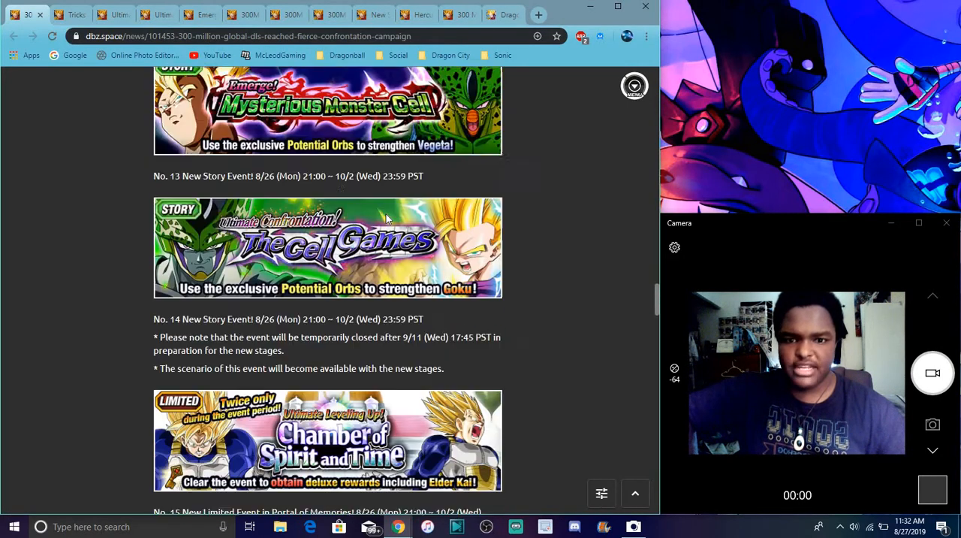
scroll(down, 3)
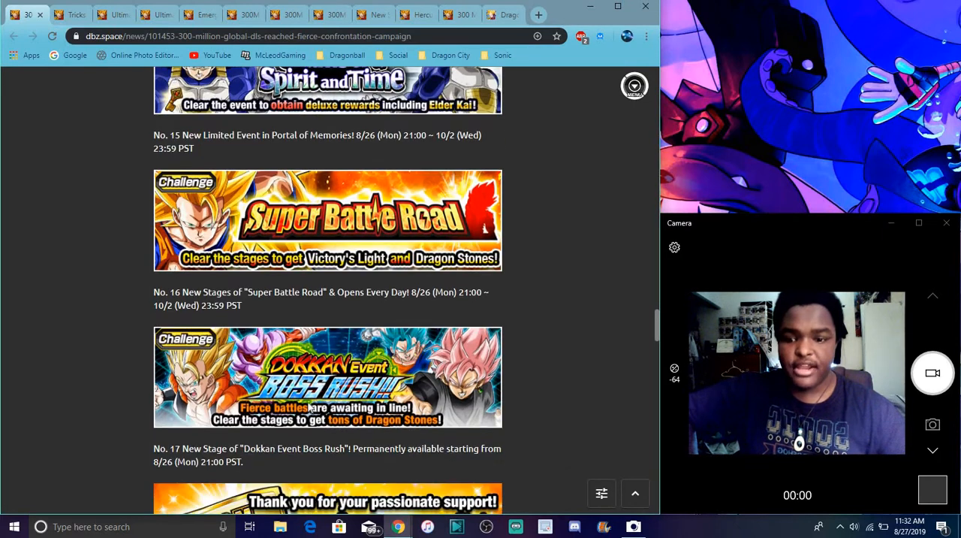
- Scroll to entries No. 18–19: Celebration Summon Tickets and 50 Dragon Stones for all players
scroll(down, 3)
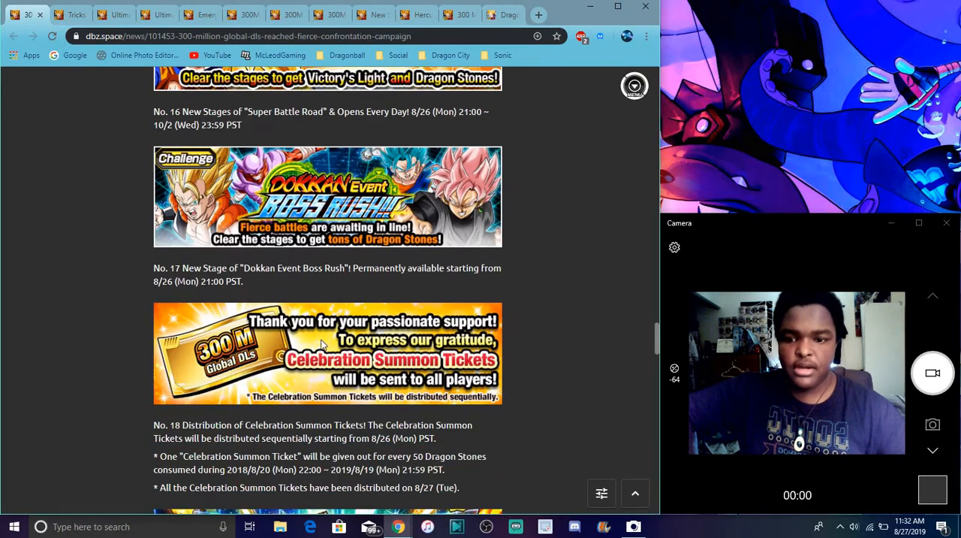
scroll(down, 3)
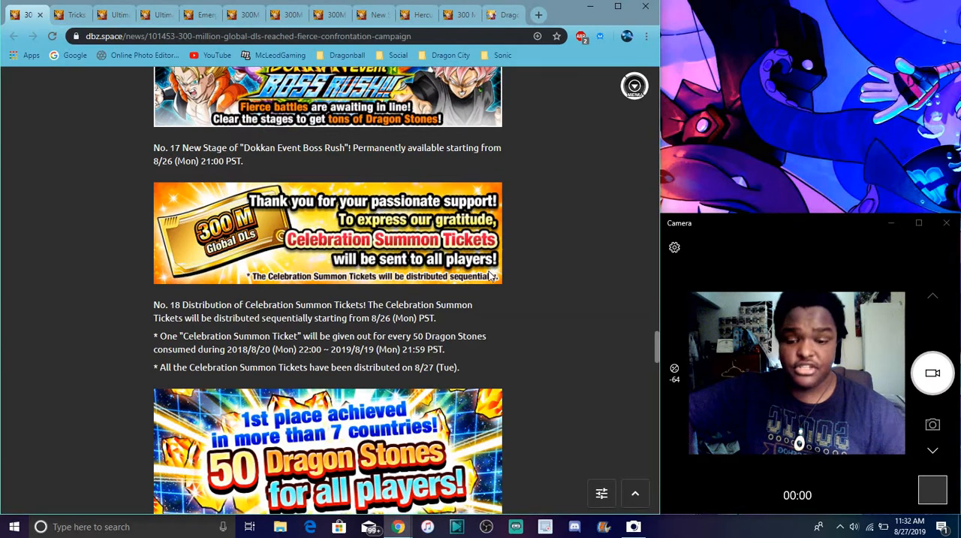
scroll(down, 3)
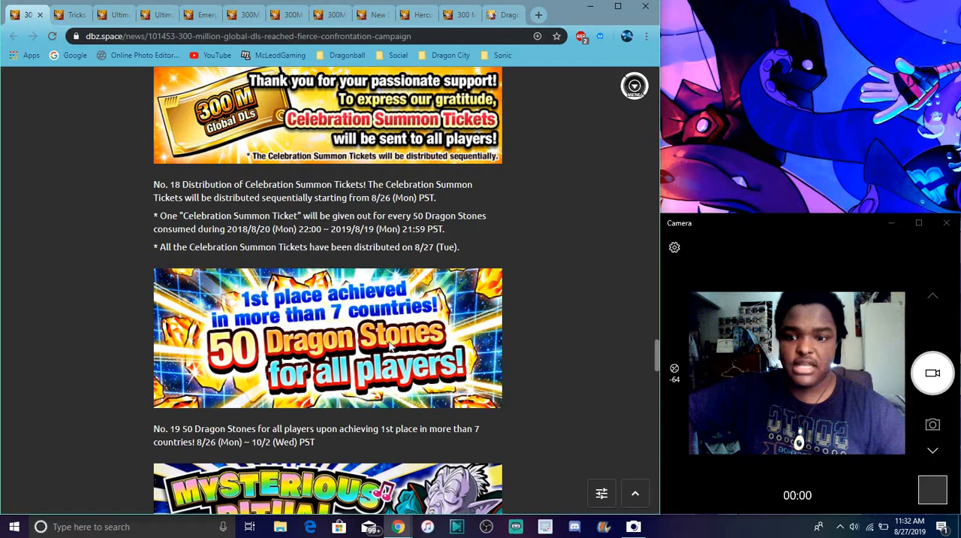
mouse_move(634, 234)
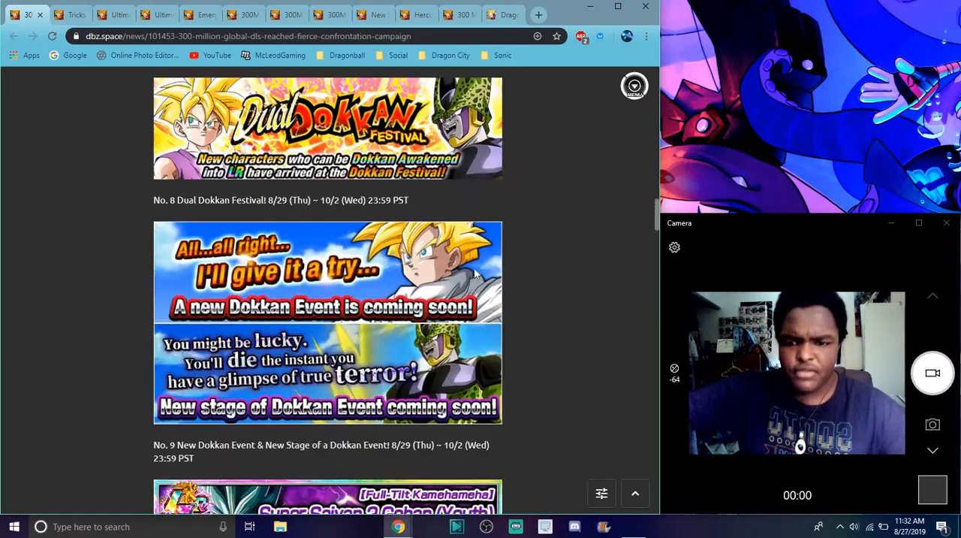
- Scroll through entries No. 20–23 and the returning Countdown Campaign events
scroll(down, 3)
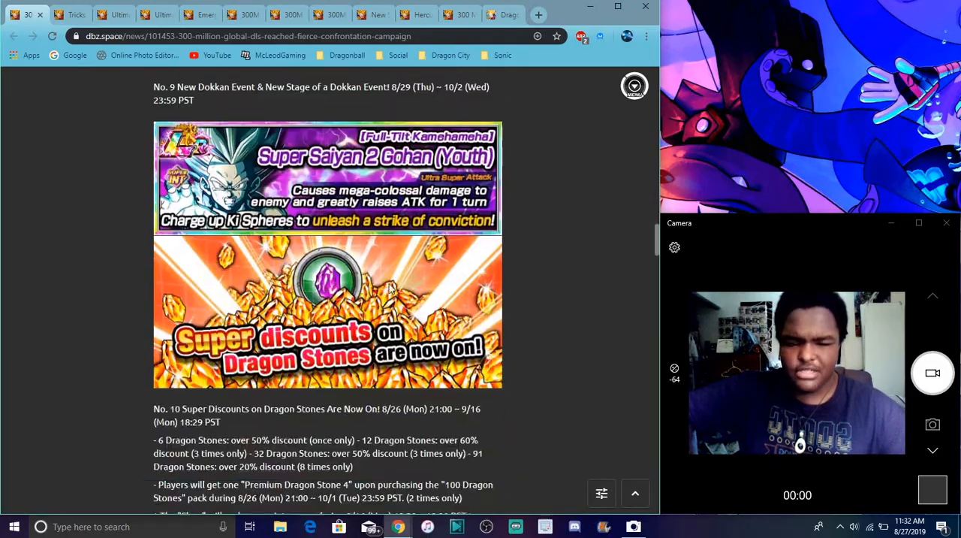
scroll(down, 3)
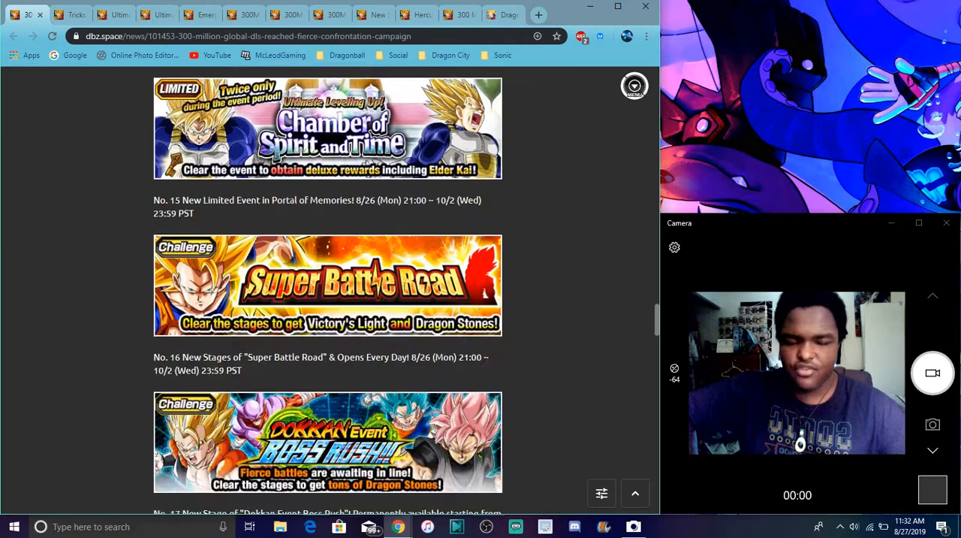
scroll(down, 3)
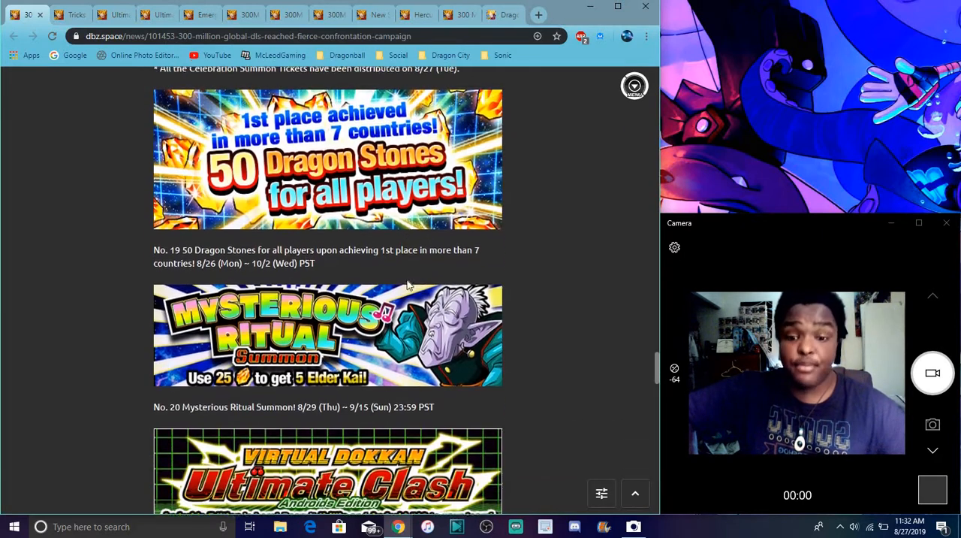
scroll(down, 3)
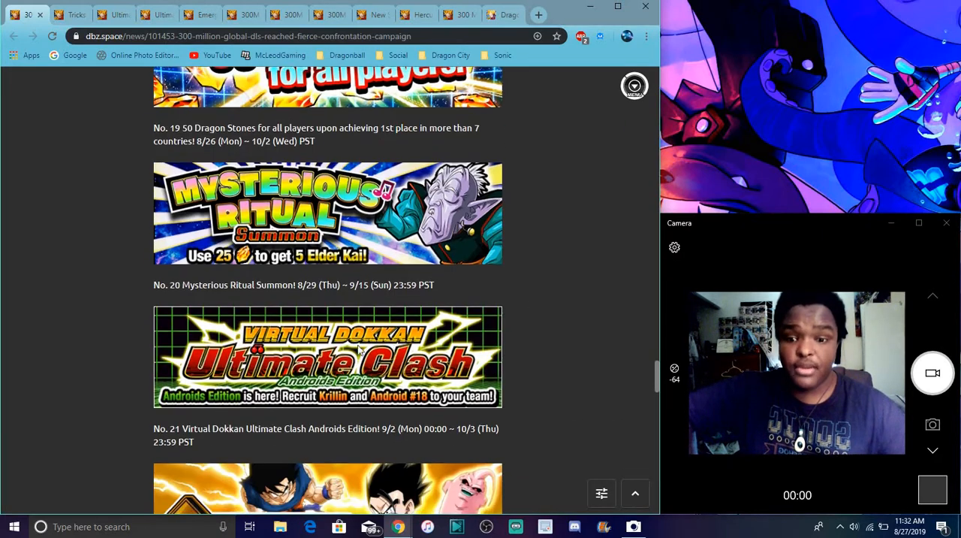
scroll(down, 3)
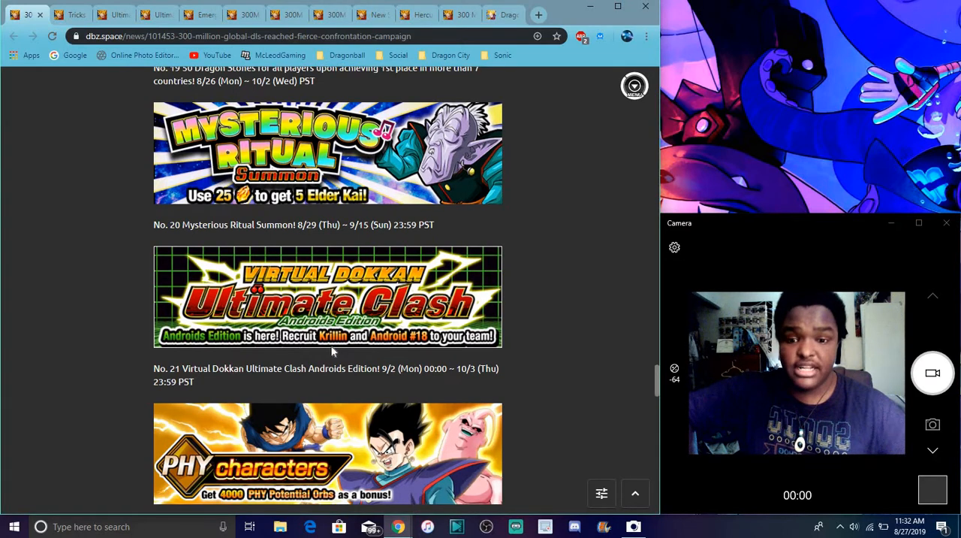
scroll(down, 3)
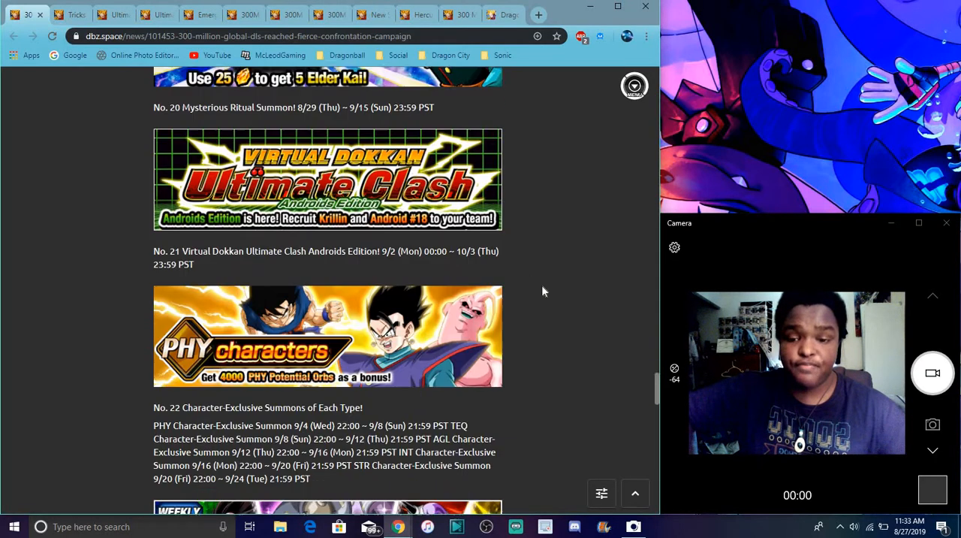
scroll(down, 3)
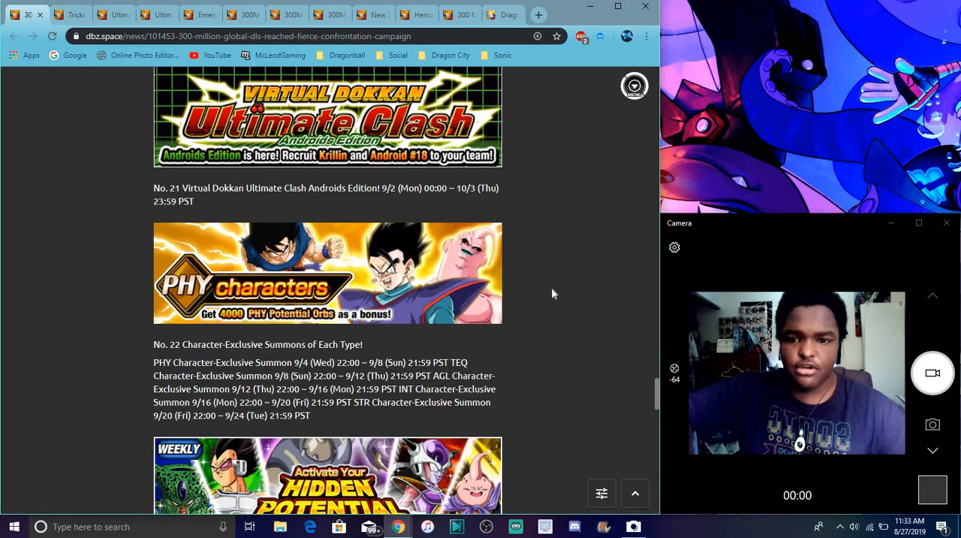
scroll(down, 3)
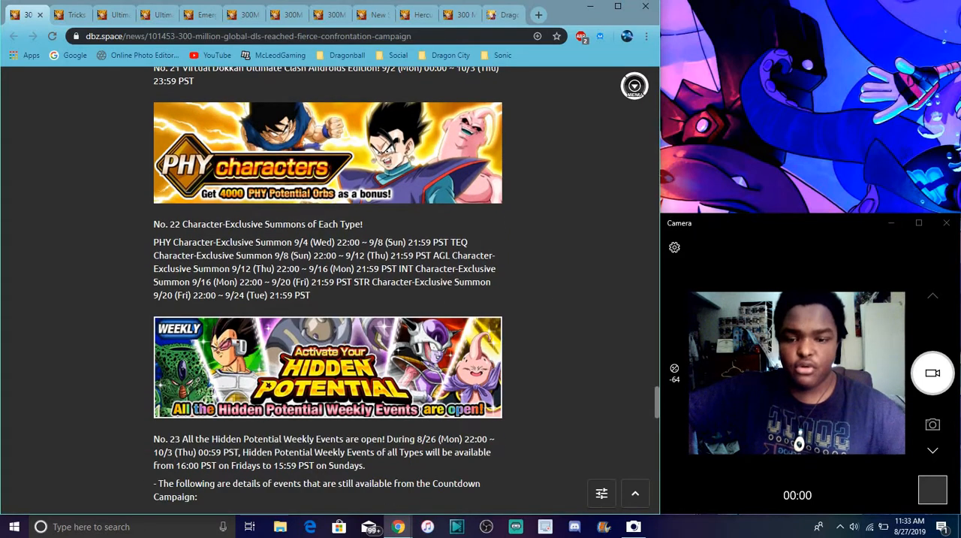
scroll(down, 3)
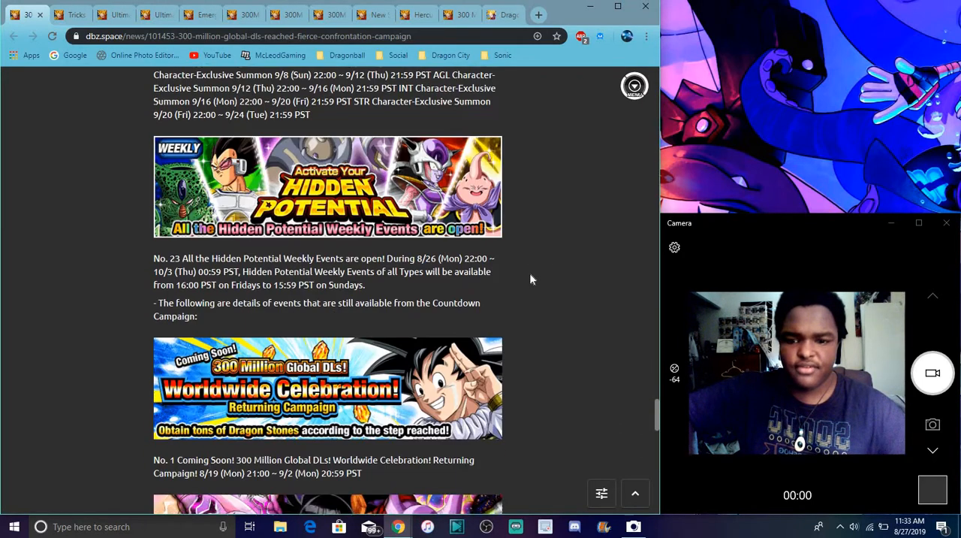
scroll(down, 3)
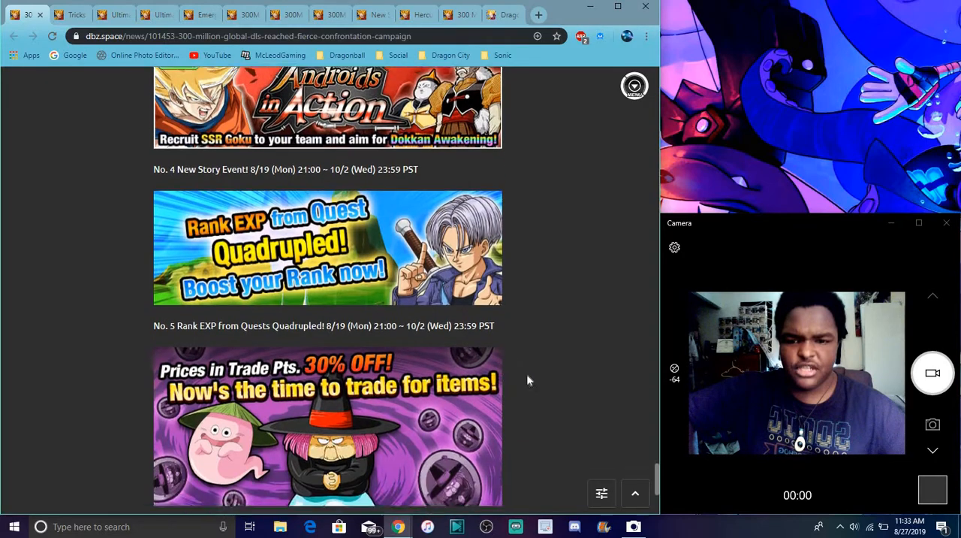
scroll(down, 3)
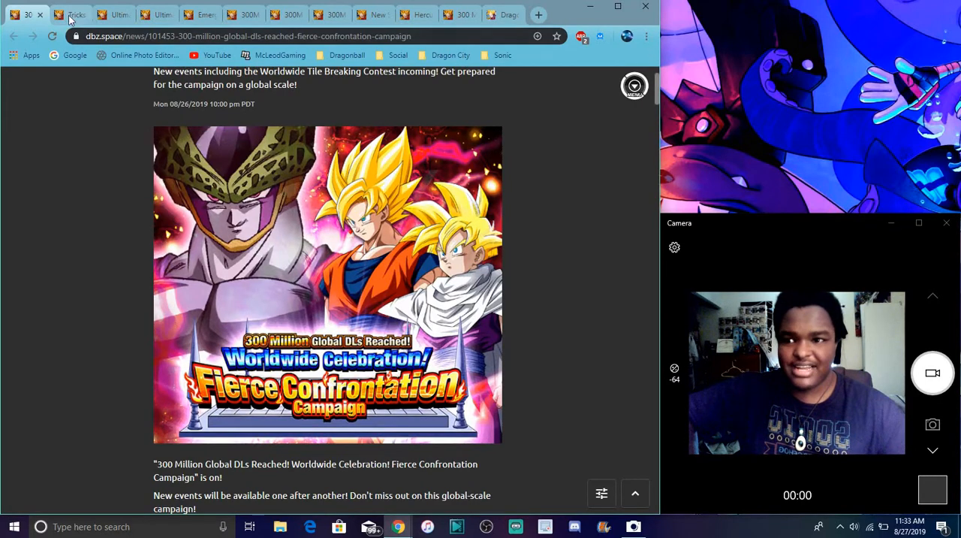
- Switch to the 'Tricks Won't Work' tab and scroll through its five-challenge schedule
click(69, 14)
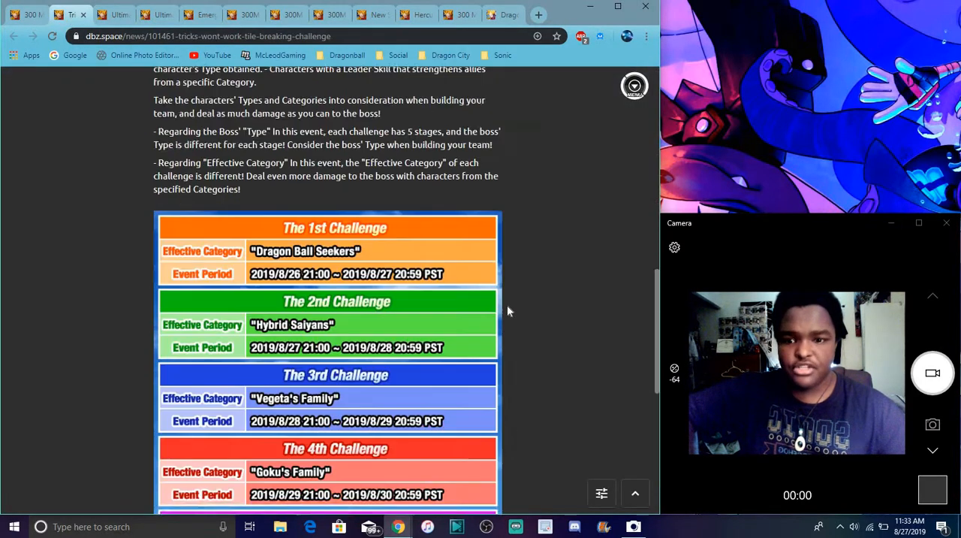
scroll(down, 3)
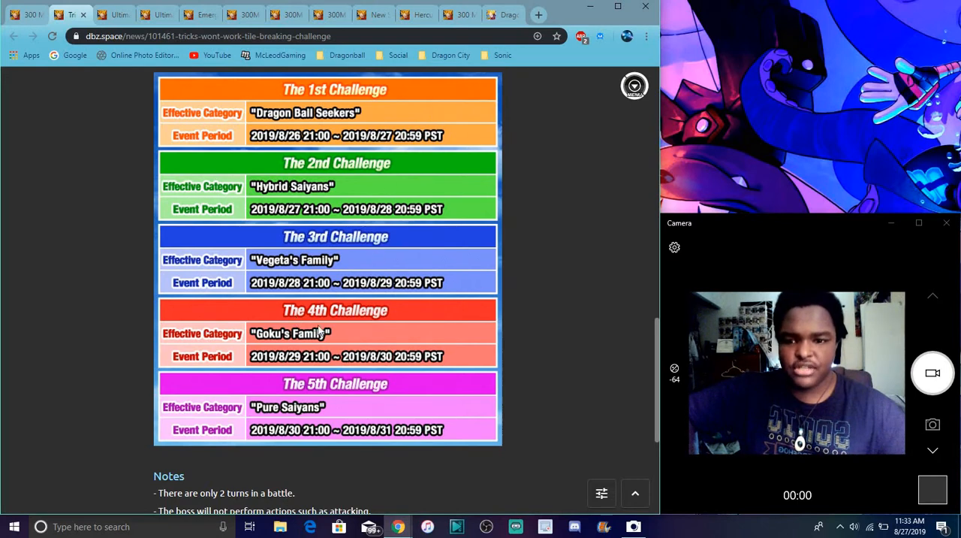
mouse_move(308, 113)
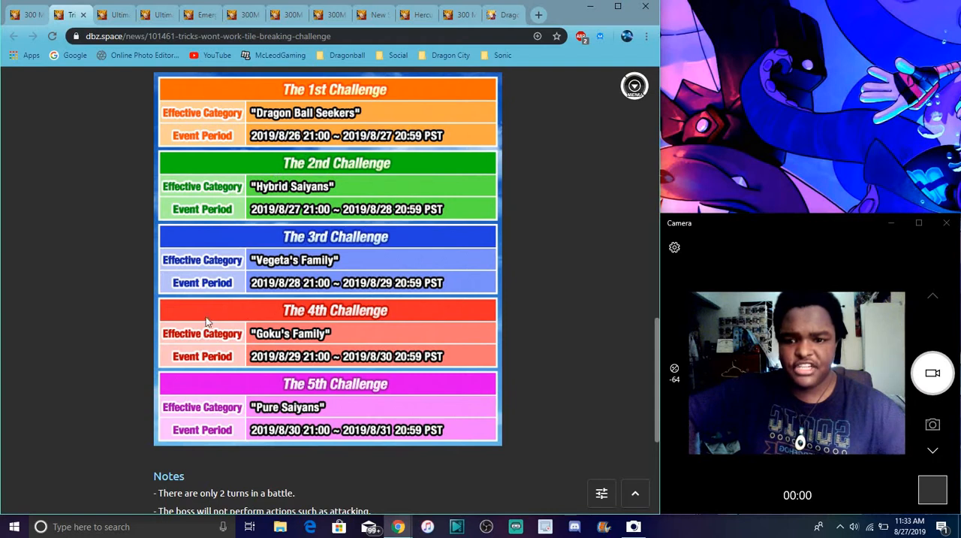
scroll(down, 3)
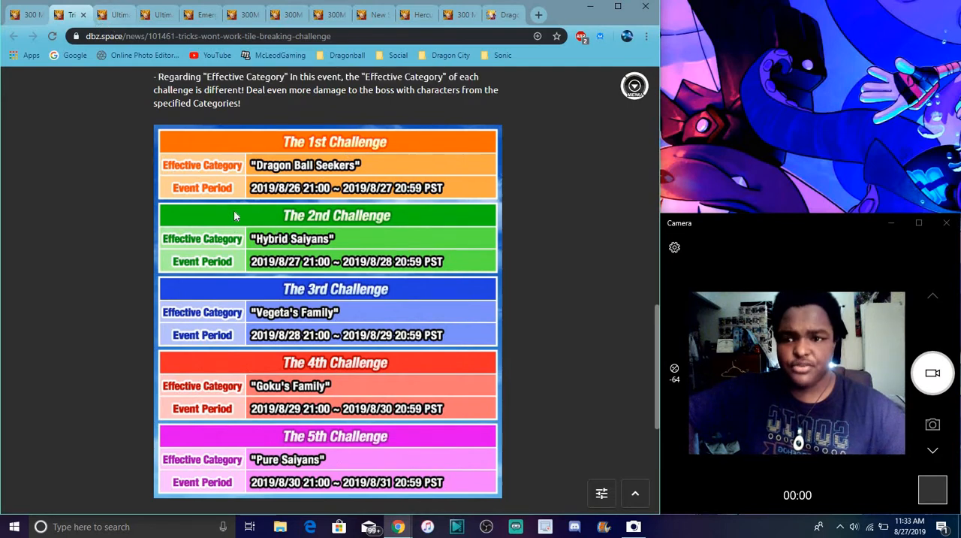
scroll(up, 3)
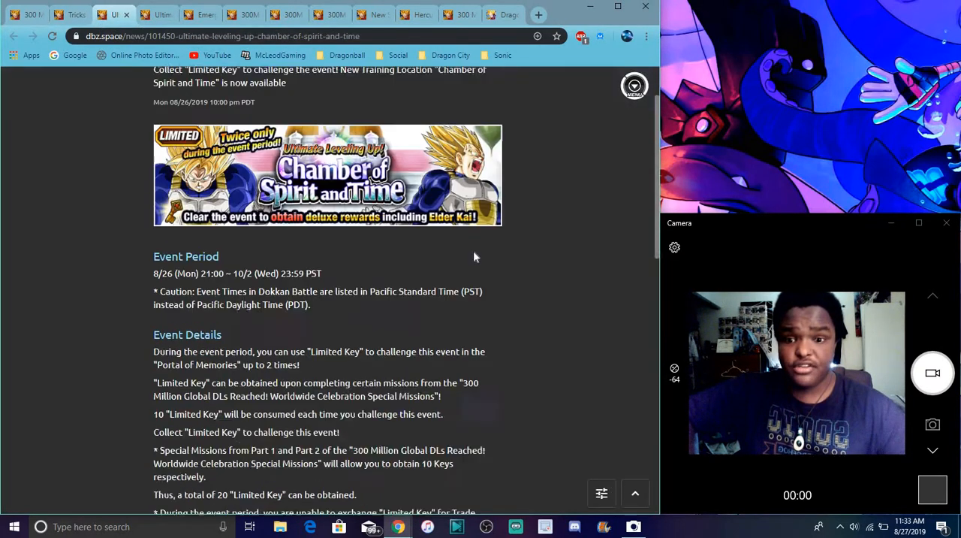
- Scroll down and back through the Ultimate Confrontation Cell Games article
scroll(down, 3)
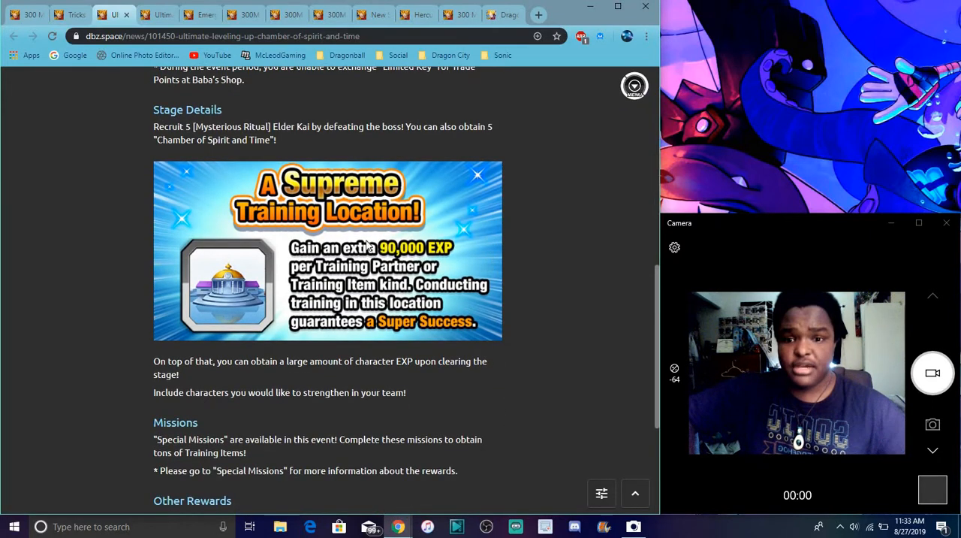
scroll(up, 3)
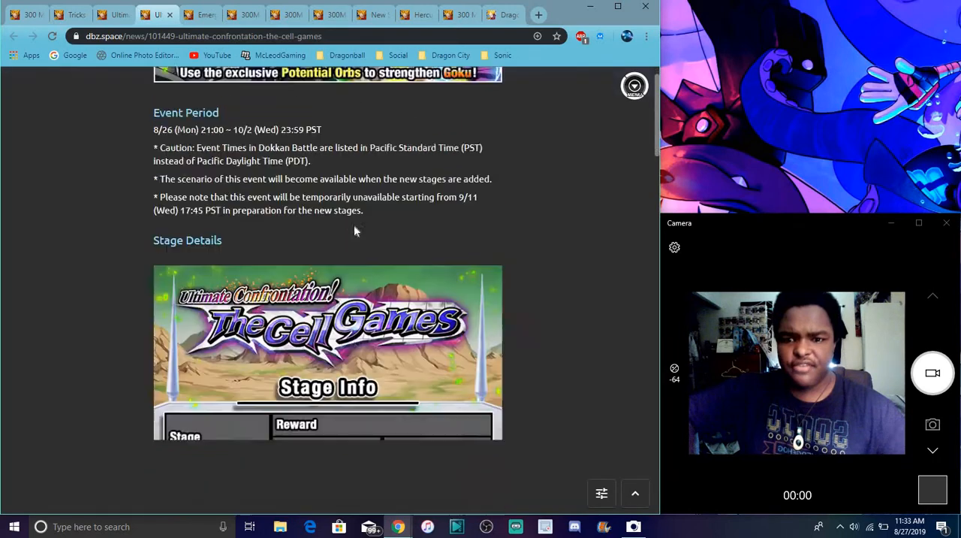
scroll(down, 3)
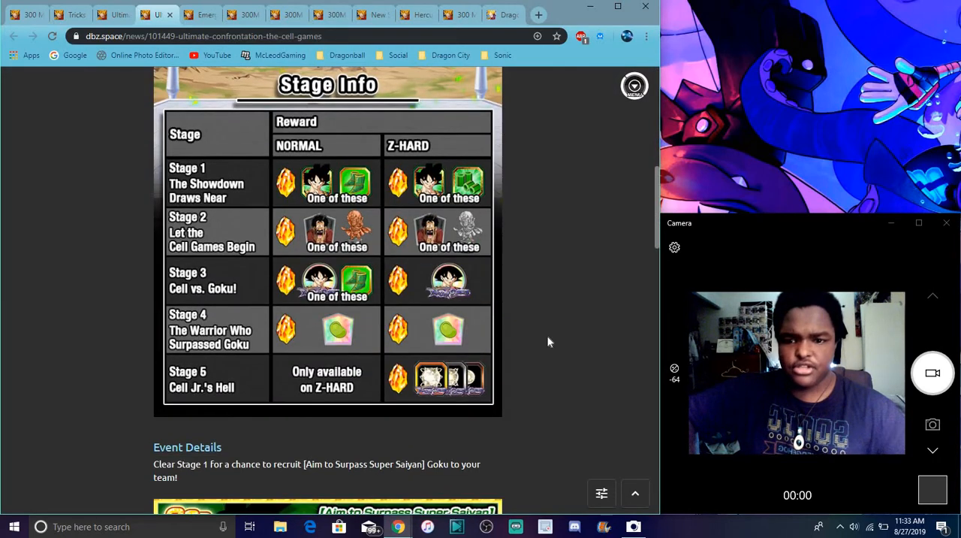
scroll(down, 3)
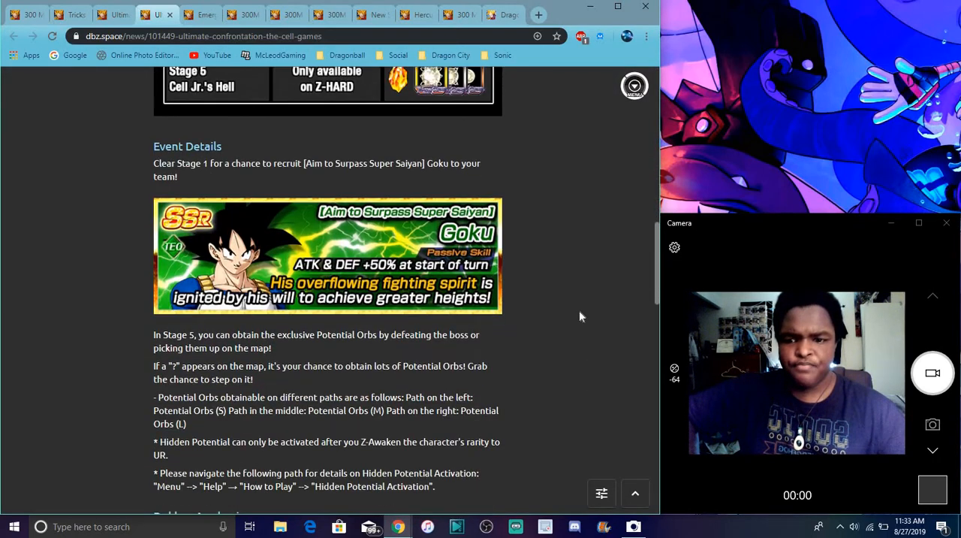
scroll(down, 3)
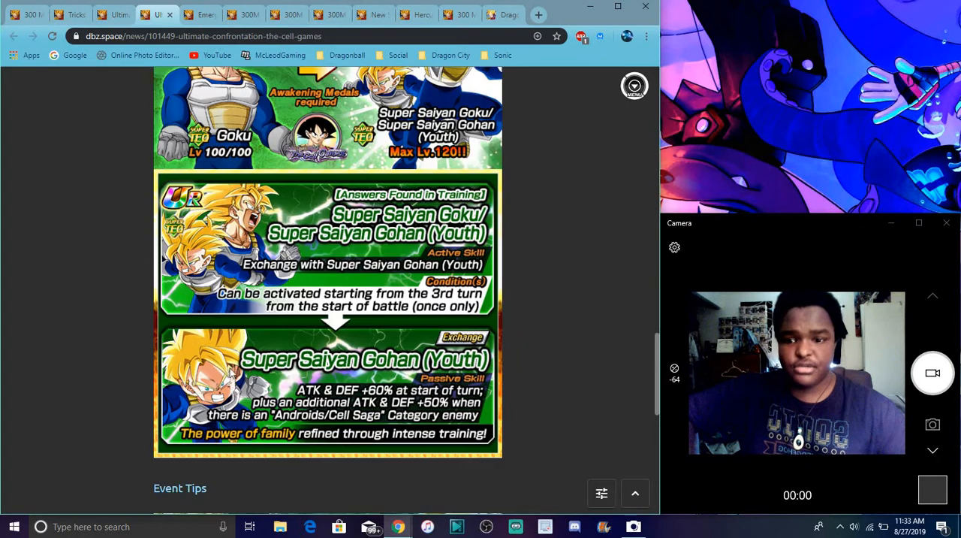
scroll(down, 3)
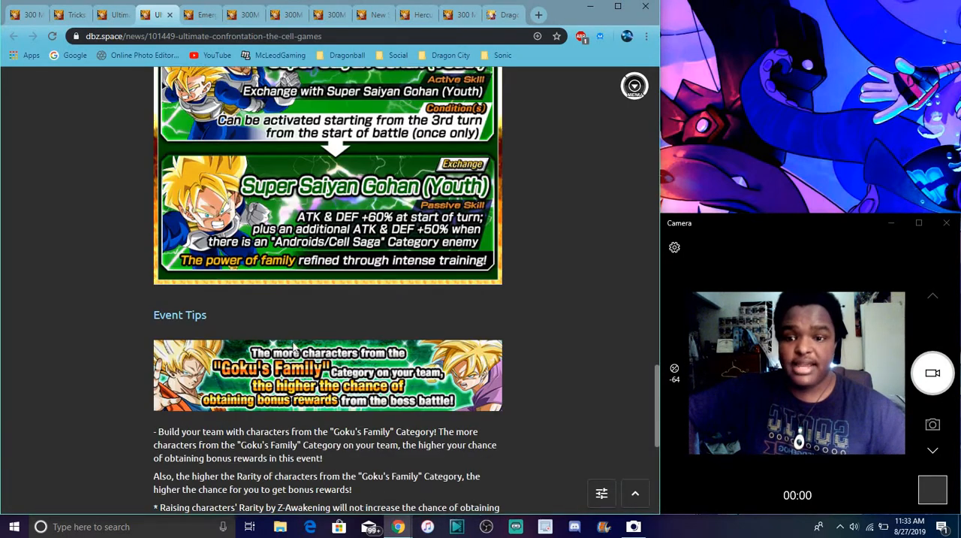
scroll(up, 3)
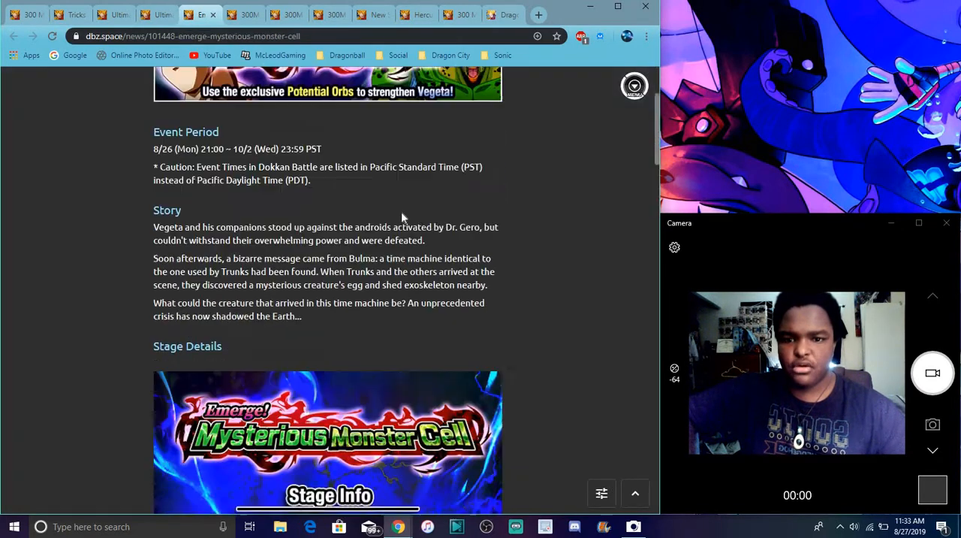
- Scroll down through the Mysterious Monster Cell stage and reward details
scroll(down, 3)
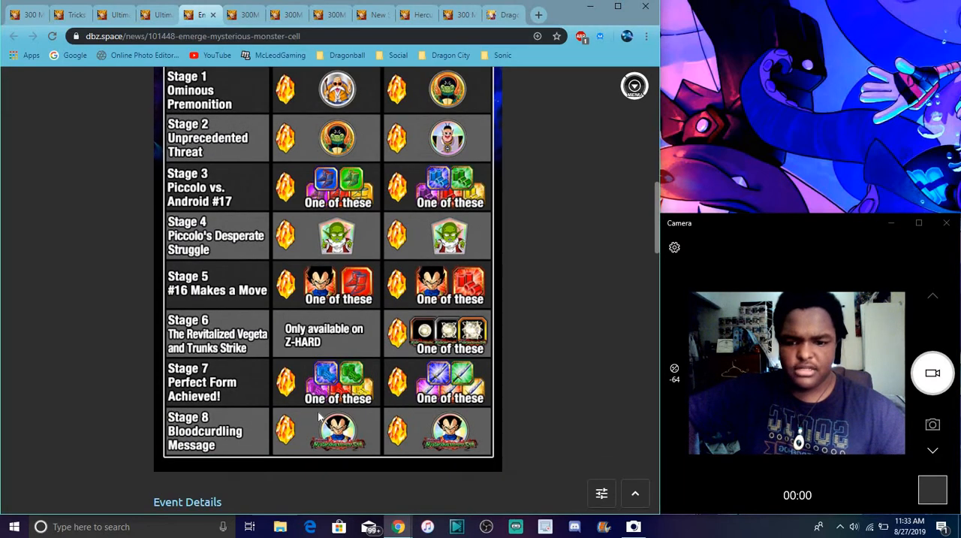
scroll(down, 3)
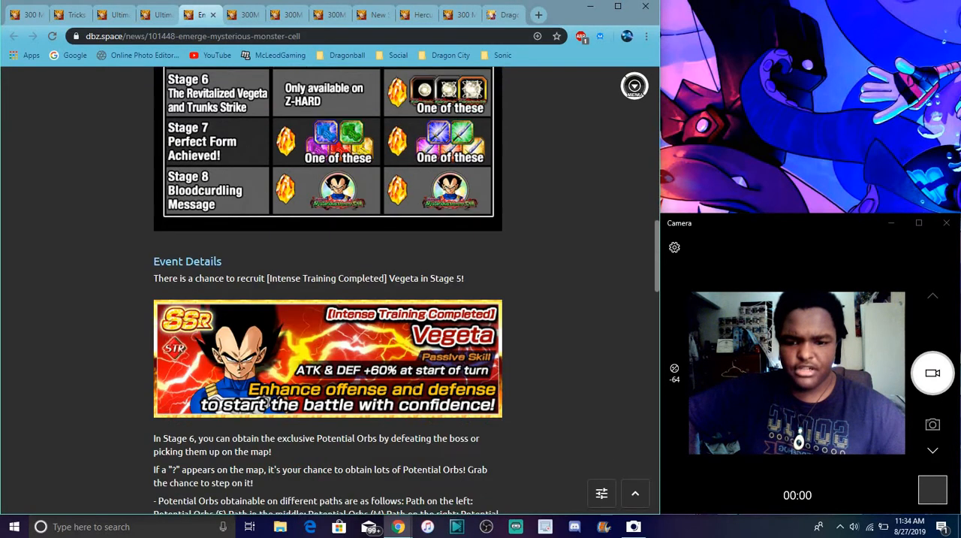
scroll(down, 3)
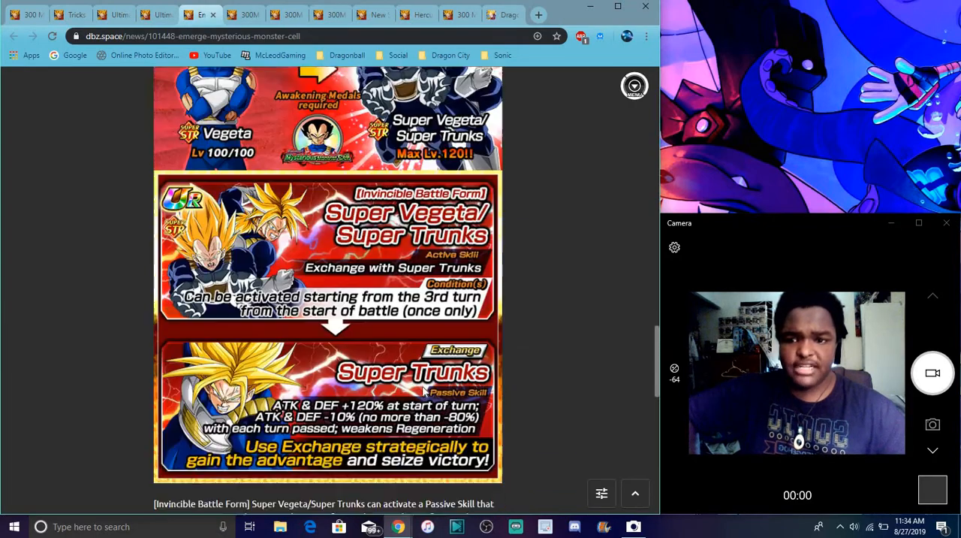
scroll(down, 3)
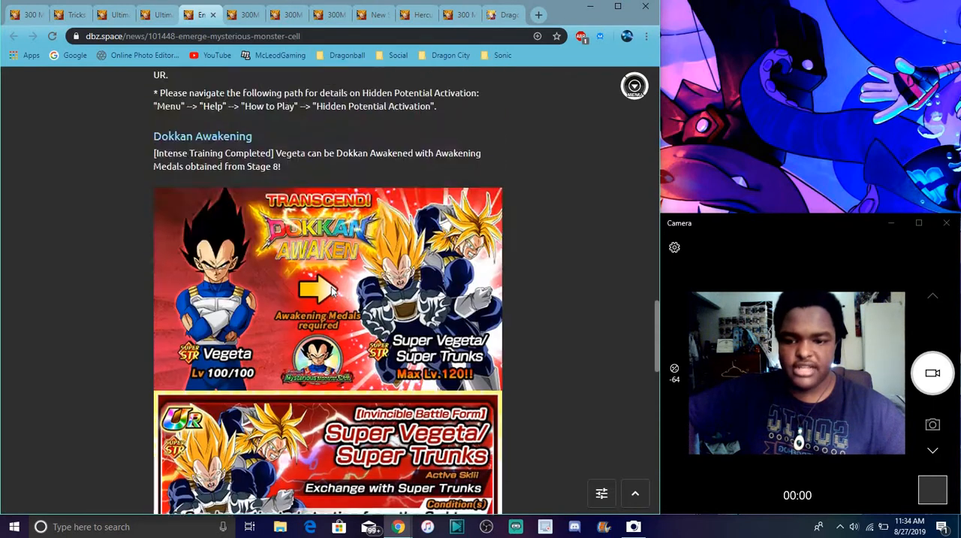
scroll(down, 3)
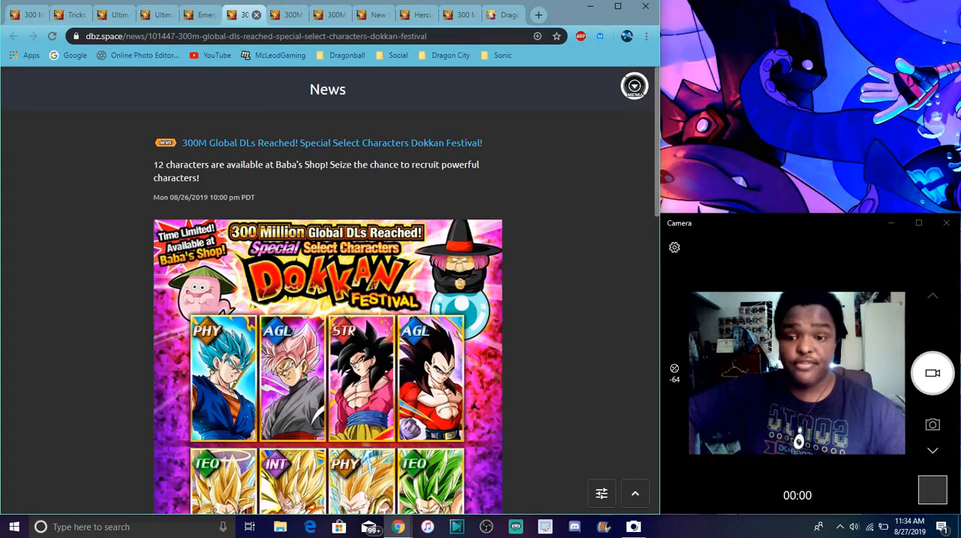
- Read the Dokkan Festival and Worldwide Celebration Special Missions articles, then switch to Boss Rush
scroll(down, 3)
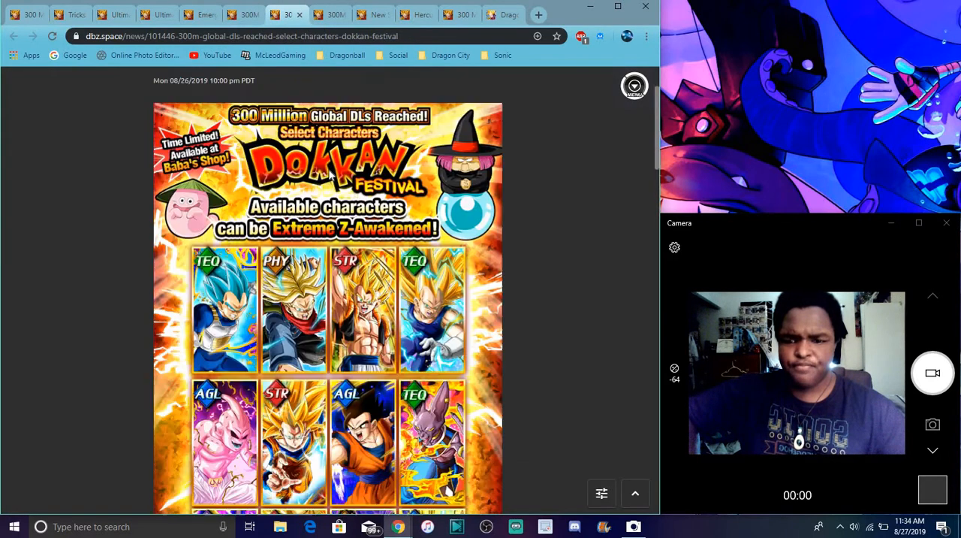
scroll(down, 3)
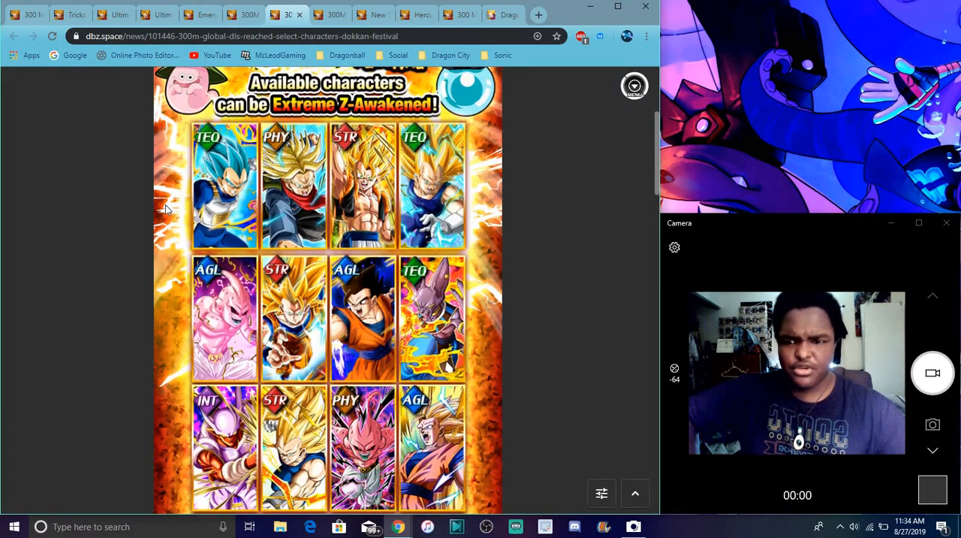
scroll(down, 3)
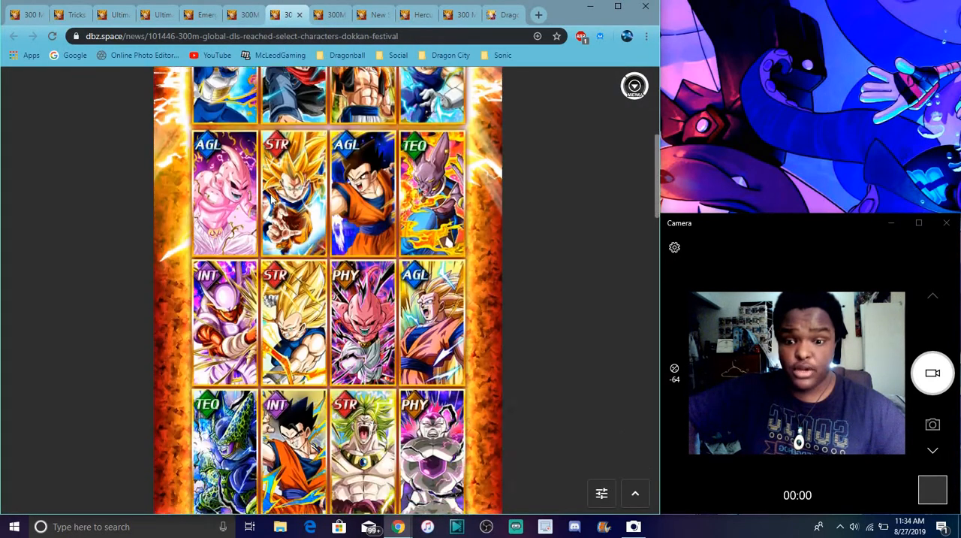
scroll(down, 3)
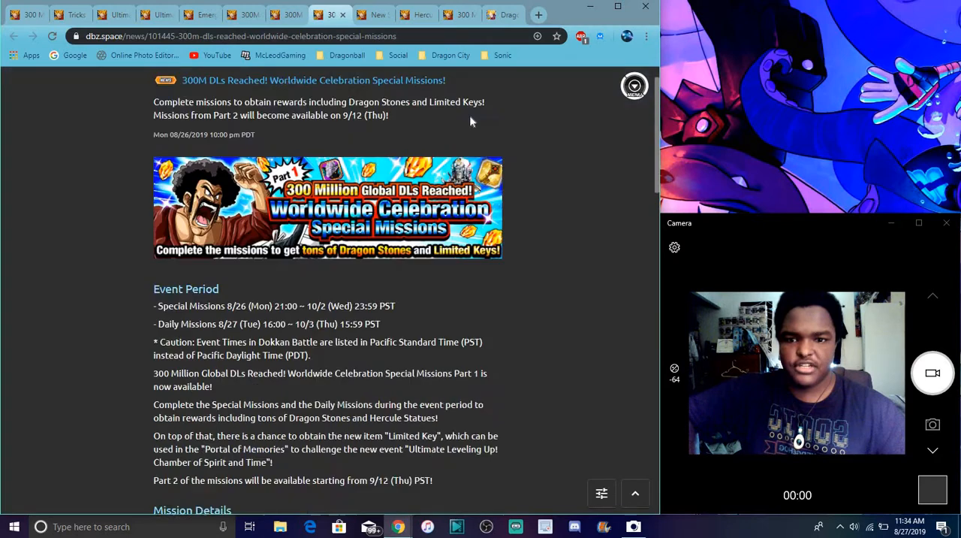
scroll(down, 3)
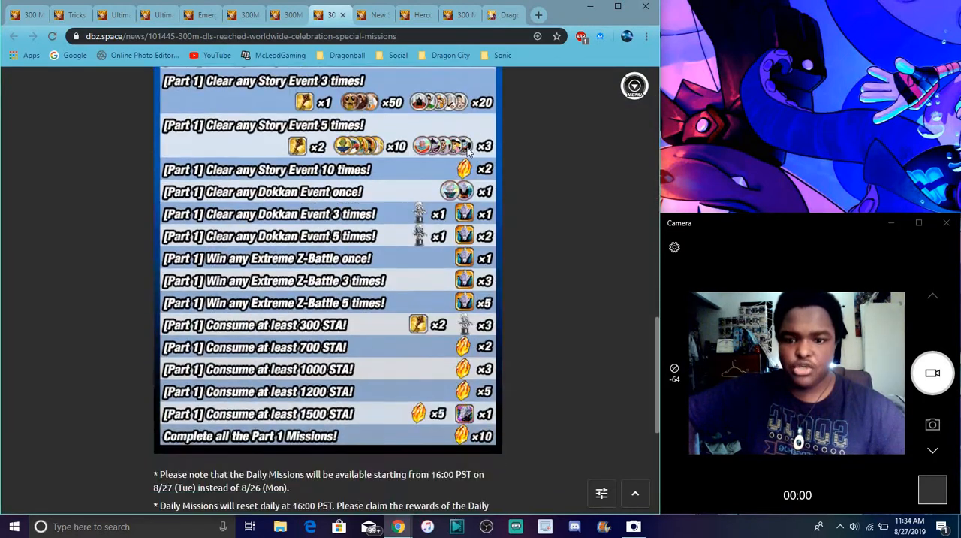
scroll(up, 3)
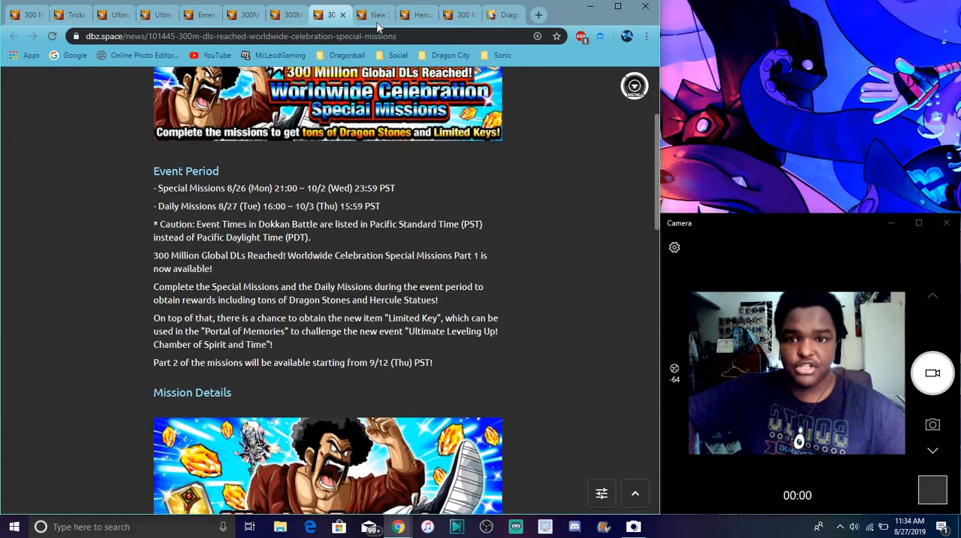
click(373, 14)
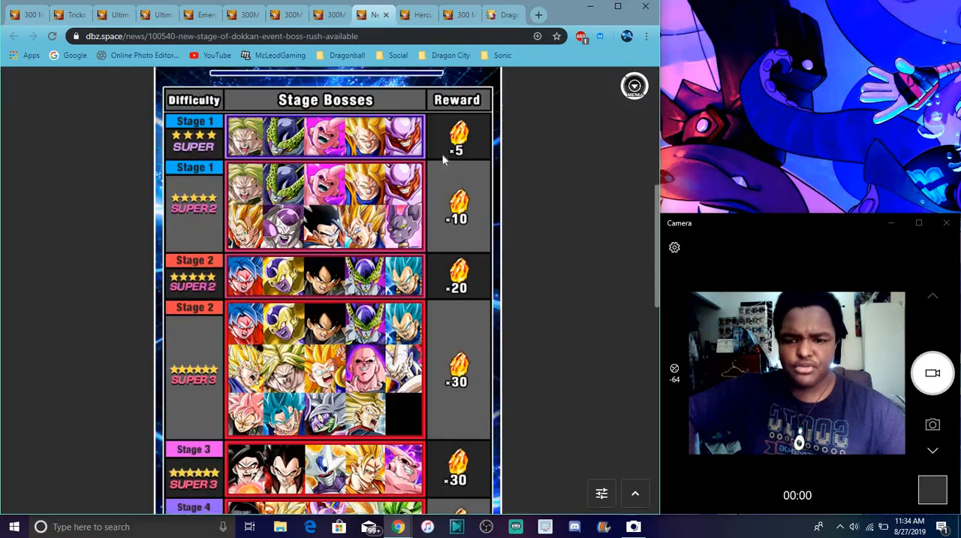
- Skim the Boss Rush article, then read Hercule's Worldwide Tile Breaking Contest article
scroll(down, 3)
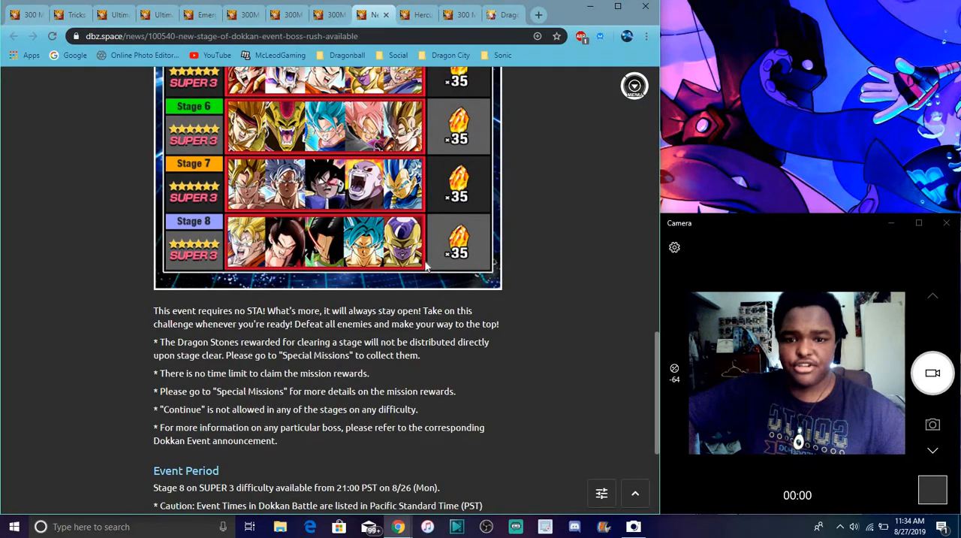
scroll(up, 3)
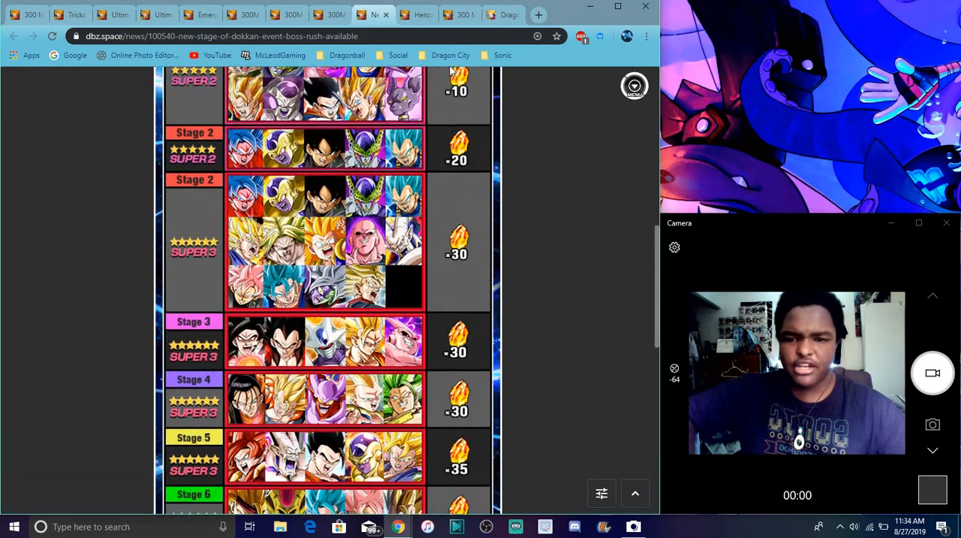
click(413, 15)
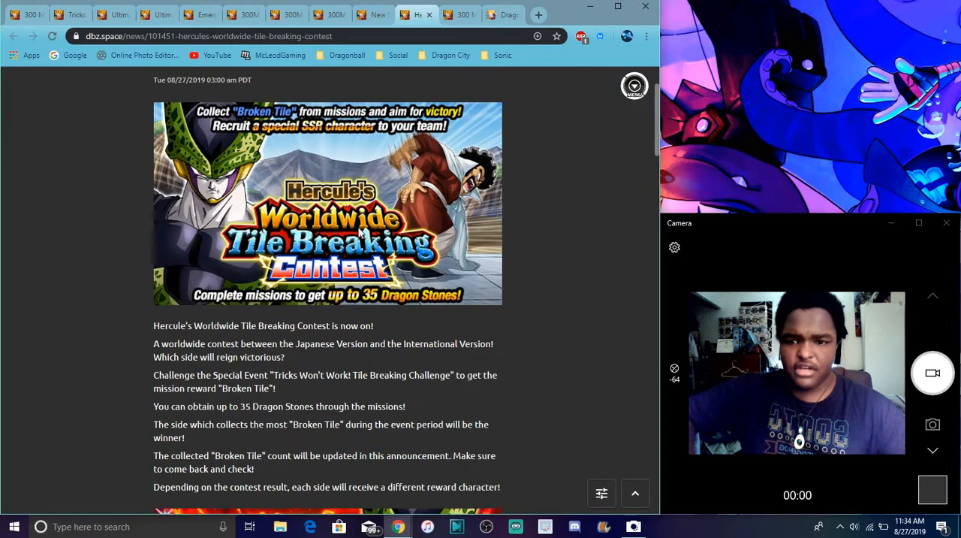
scroll(down, 3)
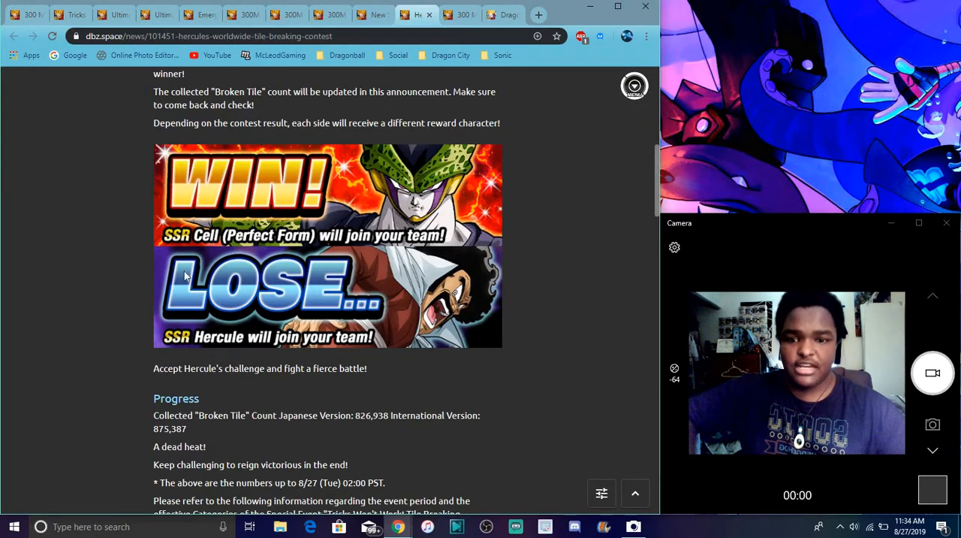
scroll(down, 3)
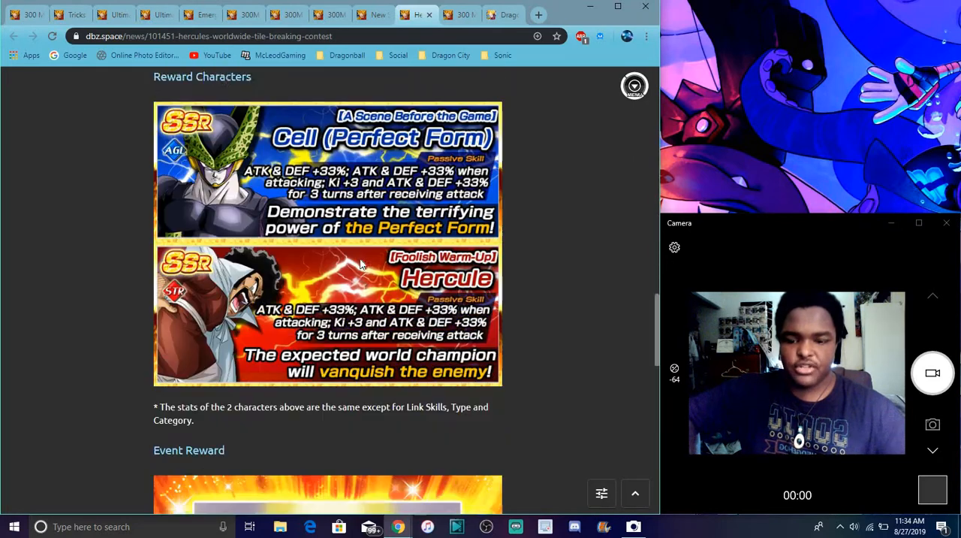
scroll(down, 3)
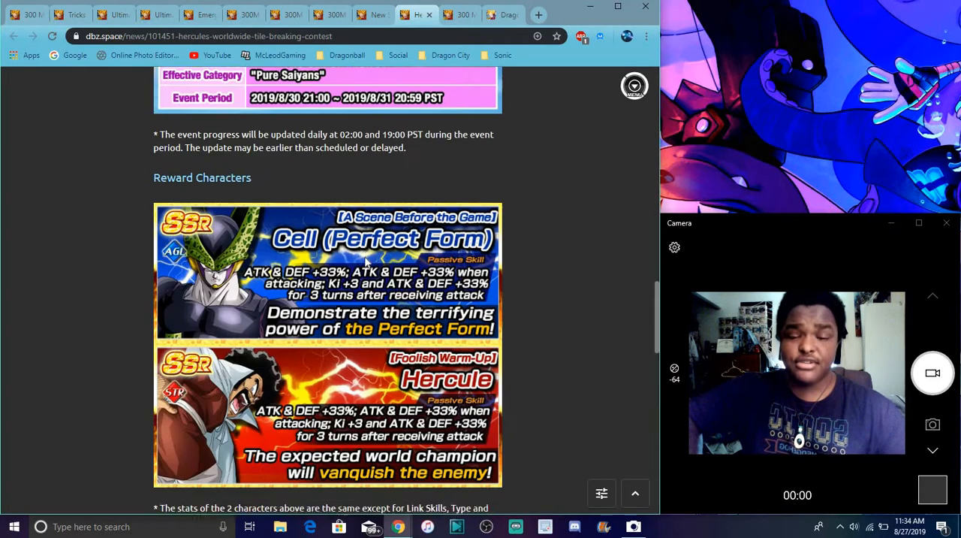
scroll(down, 3)
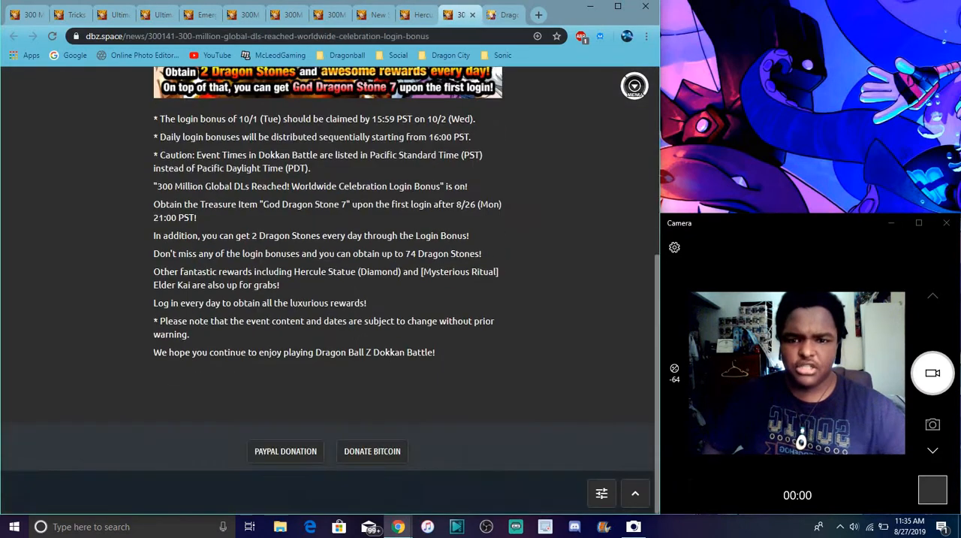
- Switch to the Dokkan Battle Fandom wiki home tab and scroll down slightly
click(500, 15)
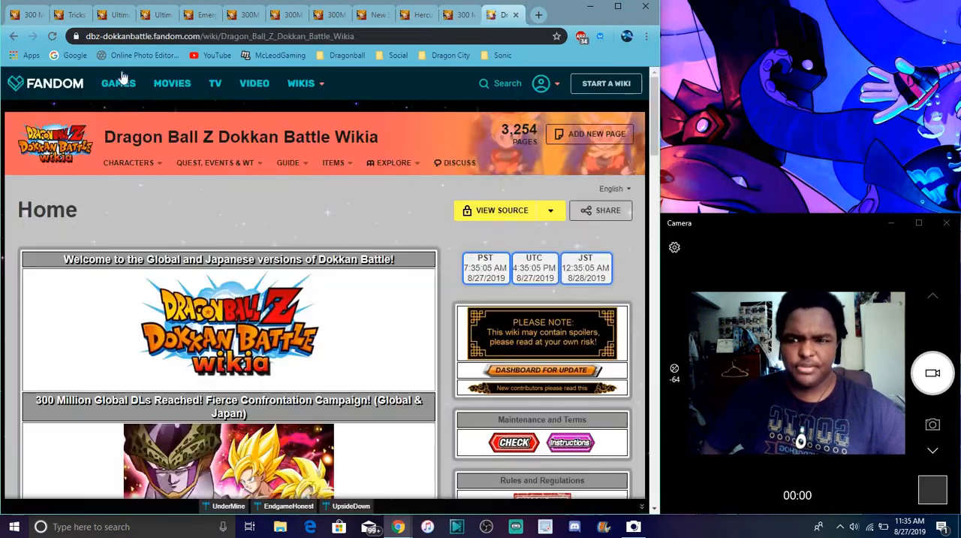
scroll(down, 3)
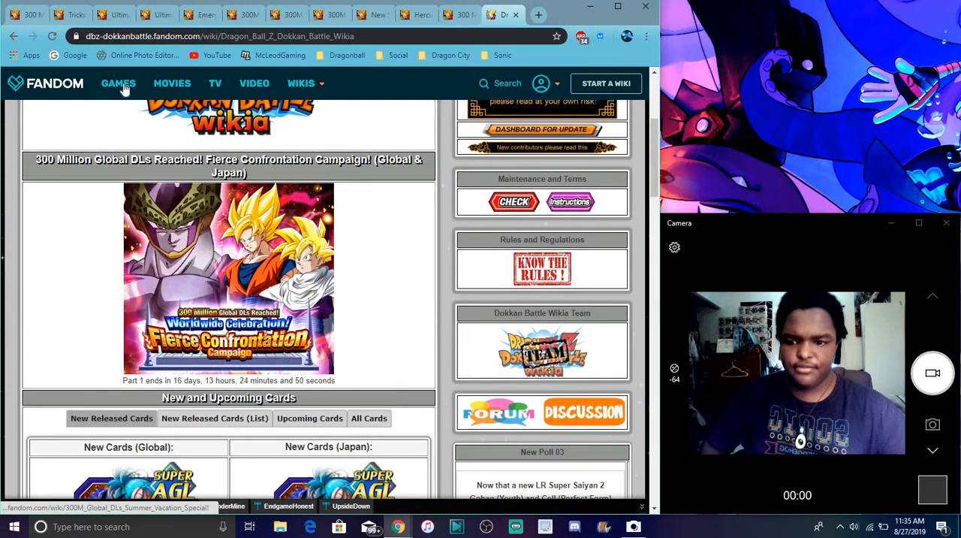
mouse_move(138, 316)
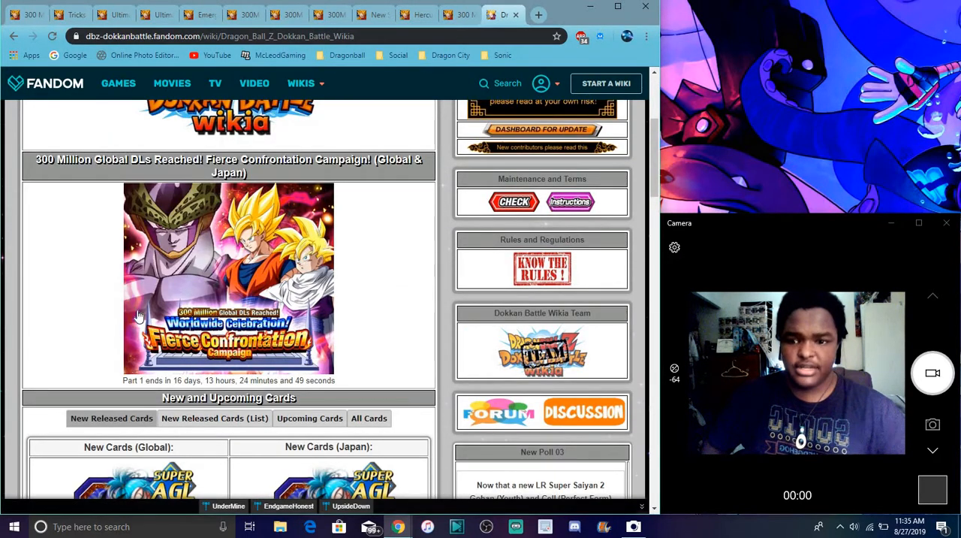